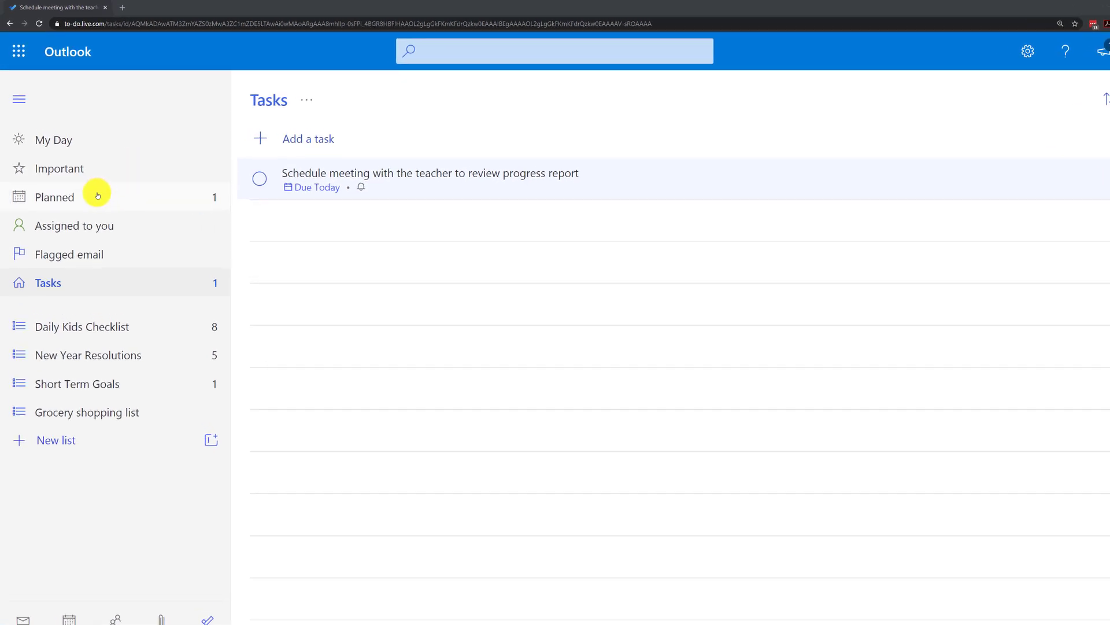
# Step: Browse Planned and Assigned to you, then add 'Stop at Grocery store to get food' to My Day
pyautogui.click(55, 197)
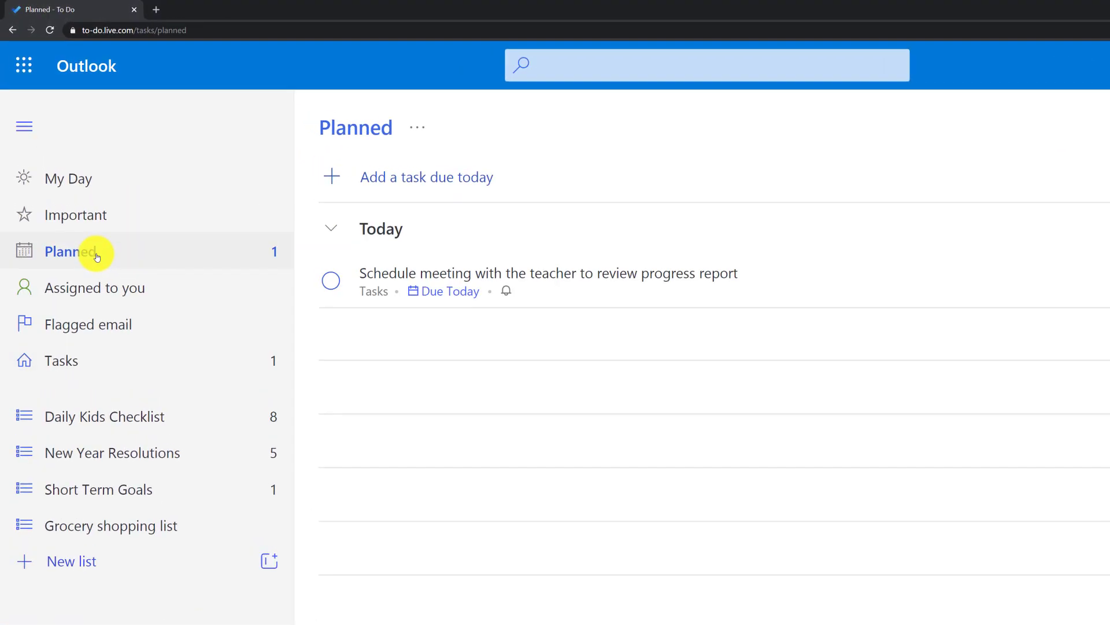
pyautogui.click(102, 286)
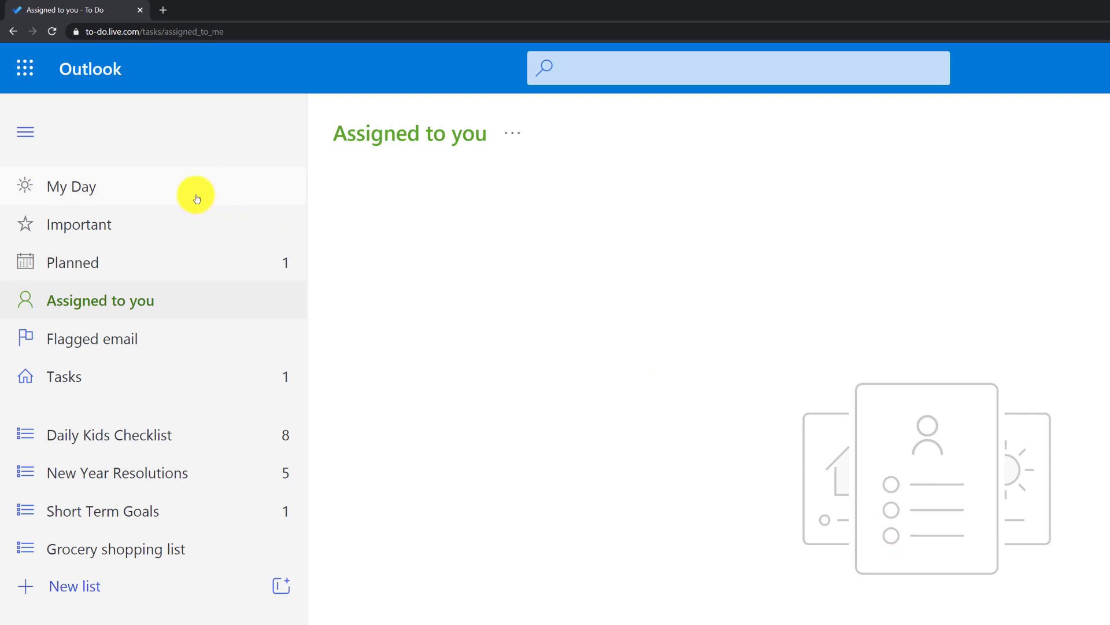
pyautogui.click(71, 186)
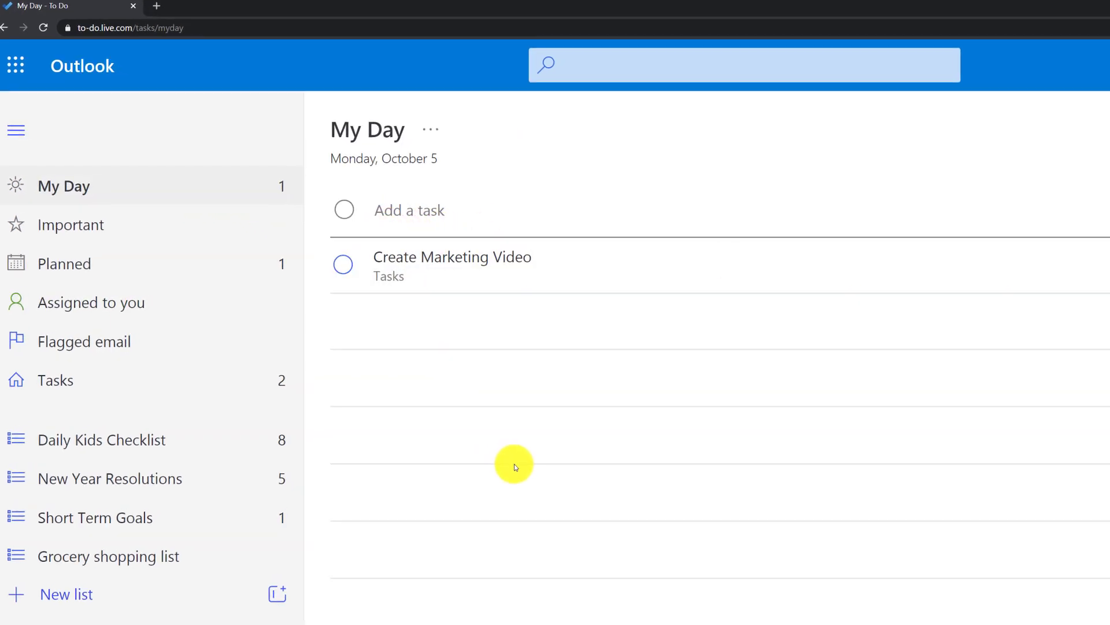
pyautogui.write('Stop at Grocery store to get food')
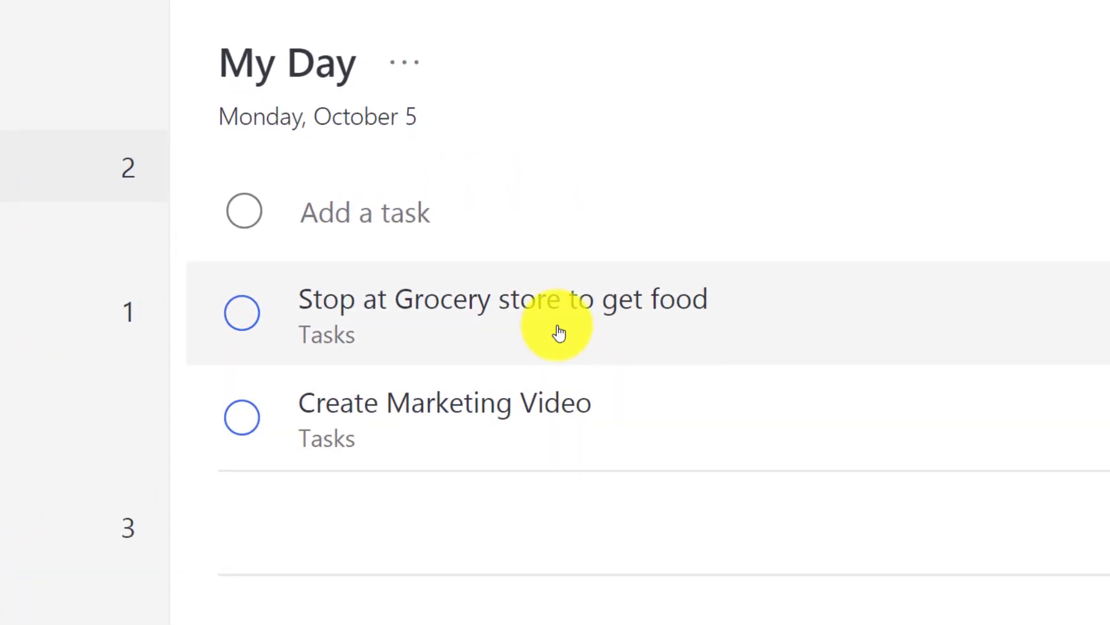
pyautogui.moveTo(640, 349)
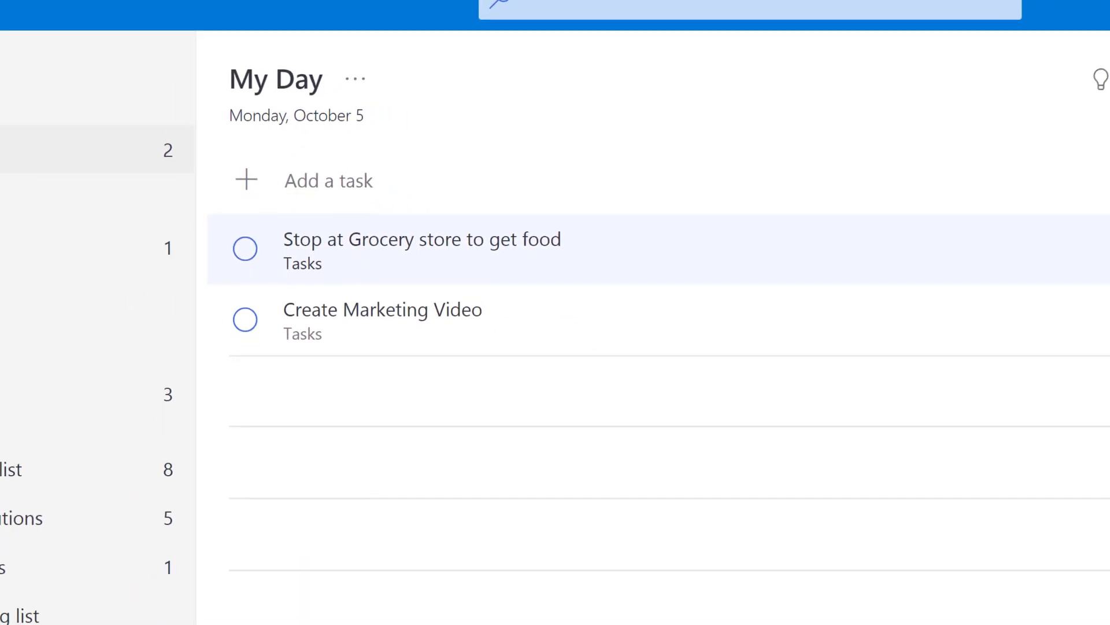
# Step: Add the steps Identify Vendor, Create Script and Record Scenes to Create Marketing Video
pyautogui.click(421, 251)
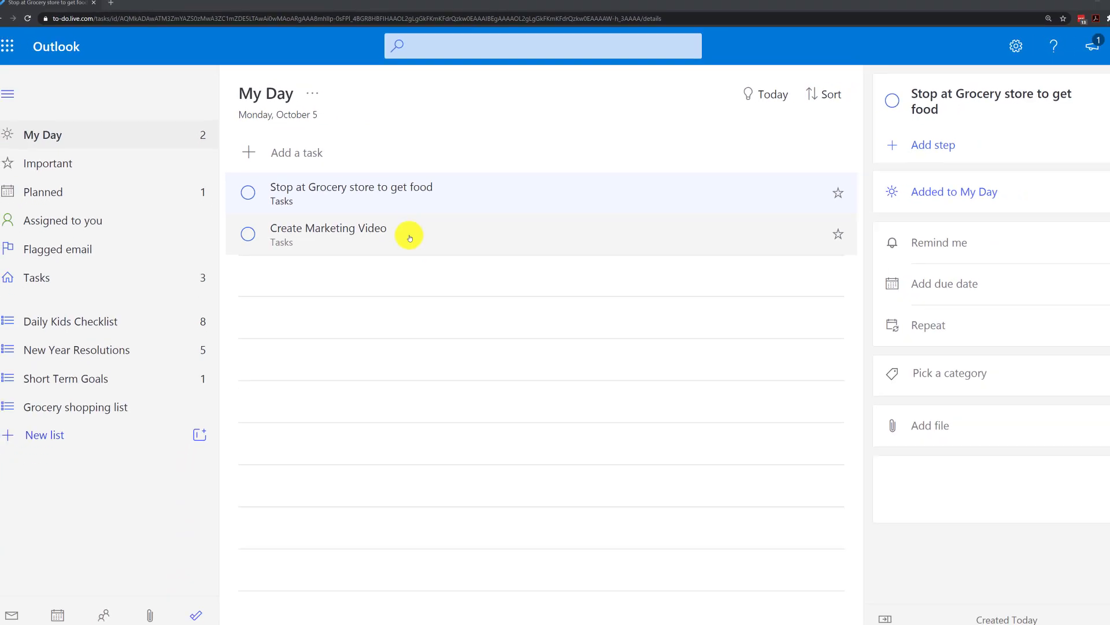
pyautogui.click(327, 228)
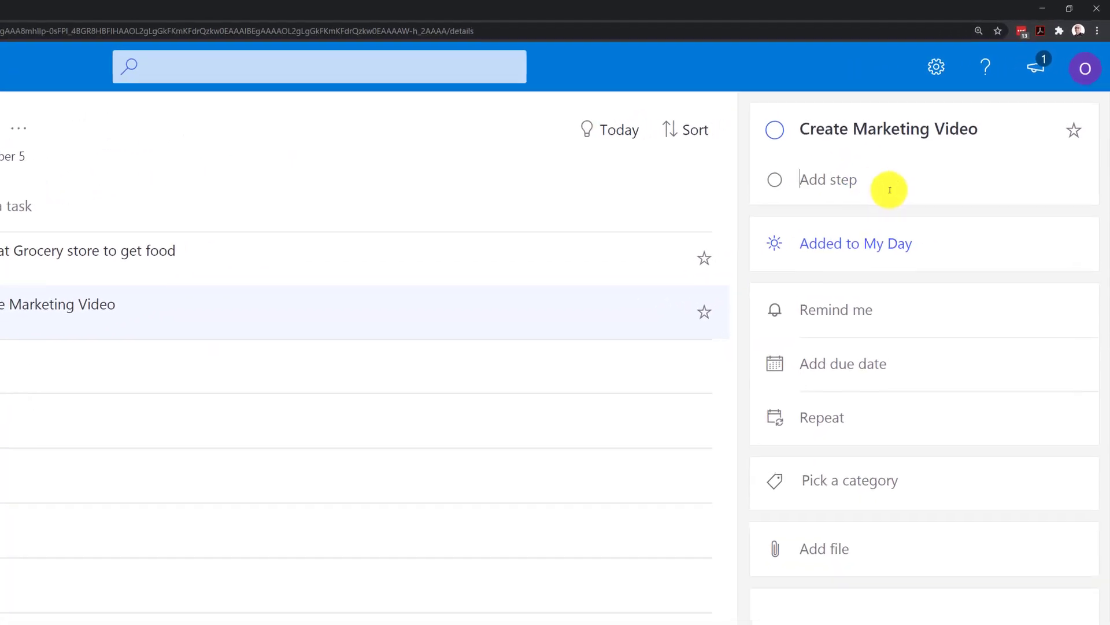
pyautogui.write('Identify Vendor')
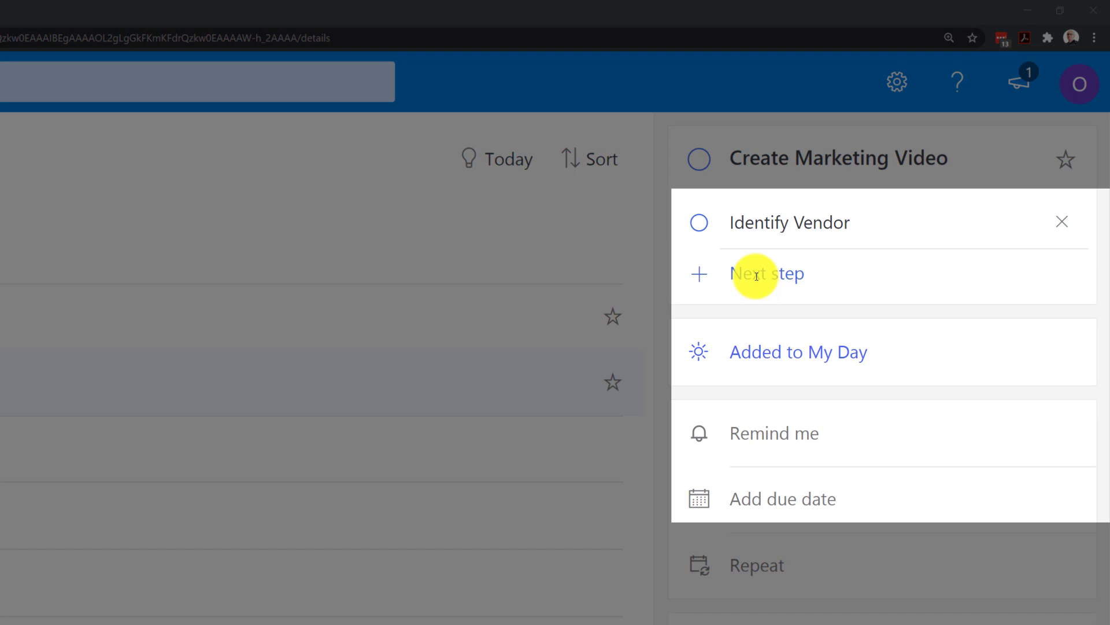
pyautogui.write('Create Script')
pyautogui.write('Record Scenes')
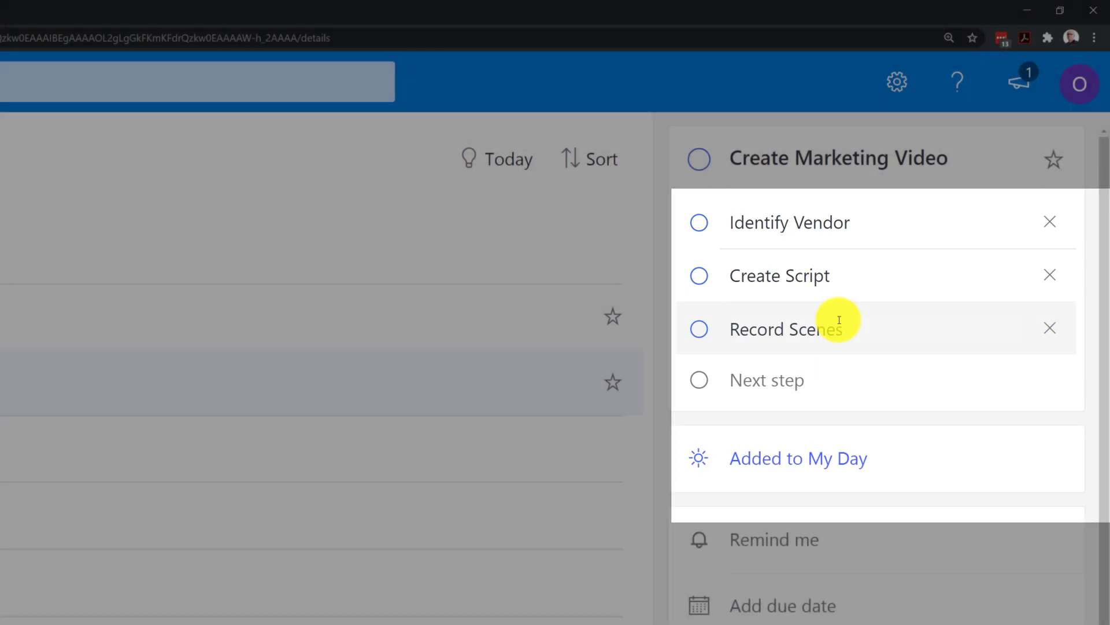
pyautogui.scroll(-3)
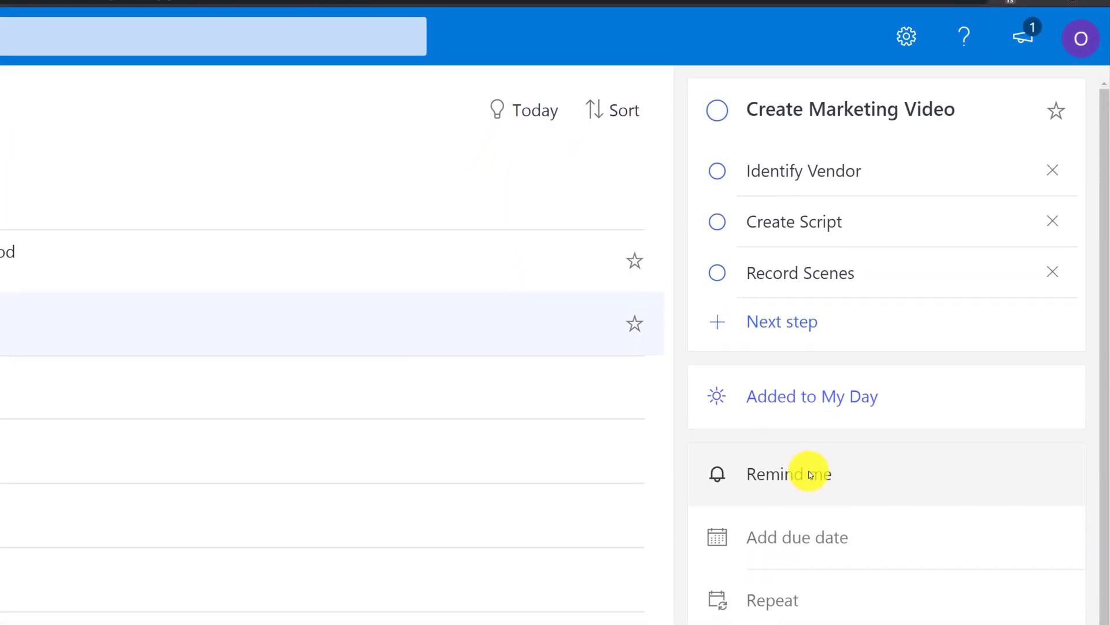
pyautogui.scroll(-3)
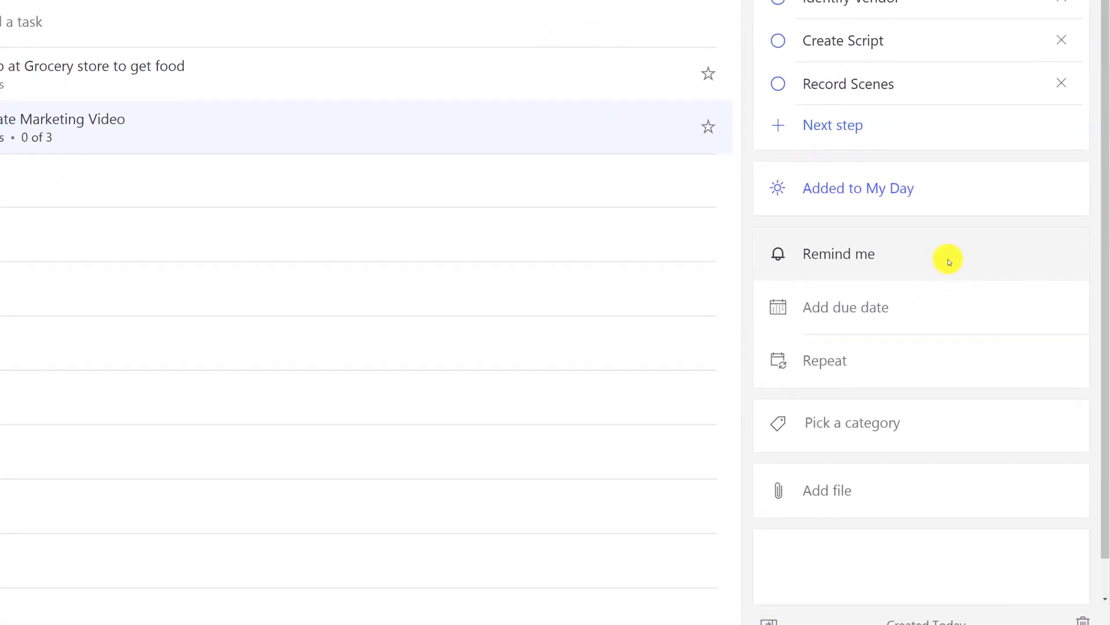
pyautogui.click(844, 307)
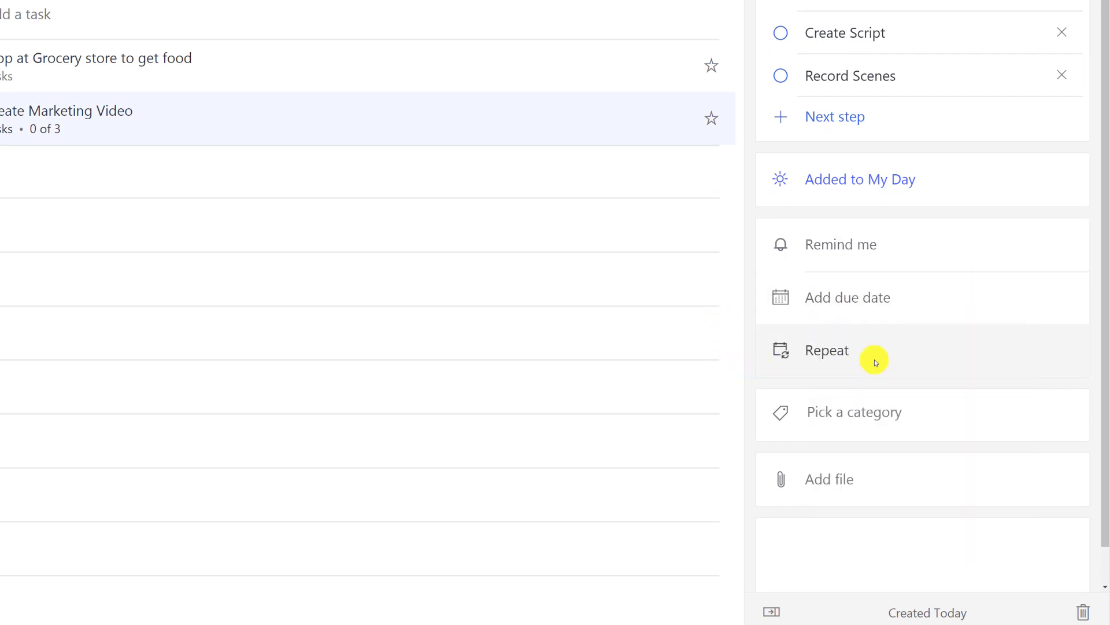
pyautogui.click(825, 349)
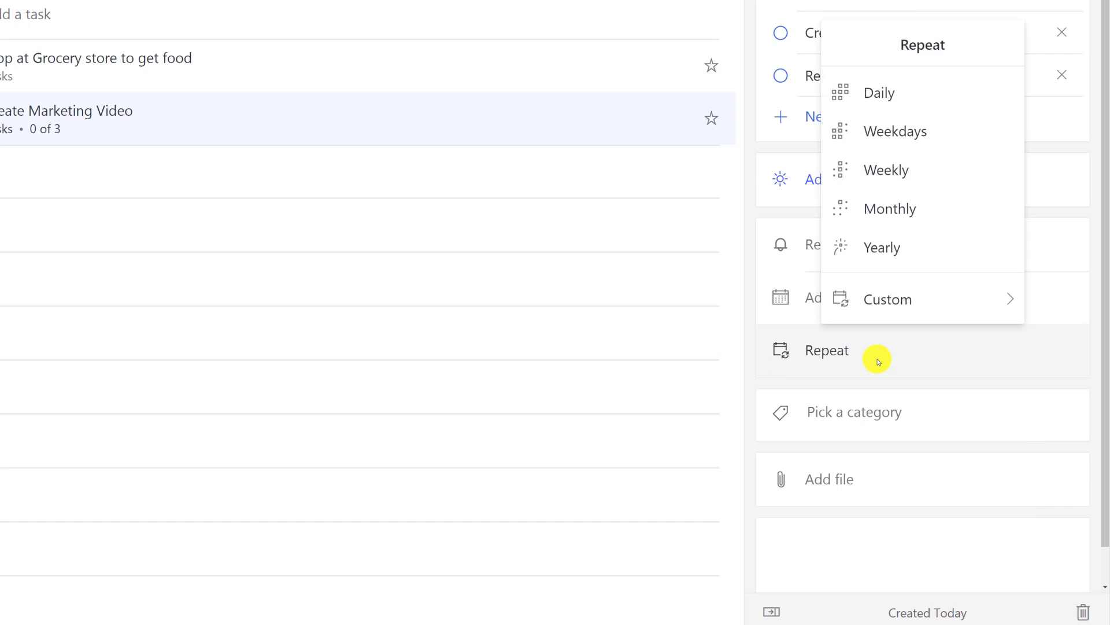
pyautogui.moveTo(875, 425)
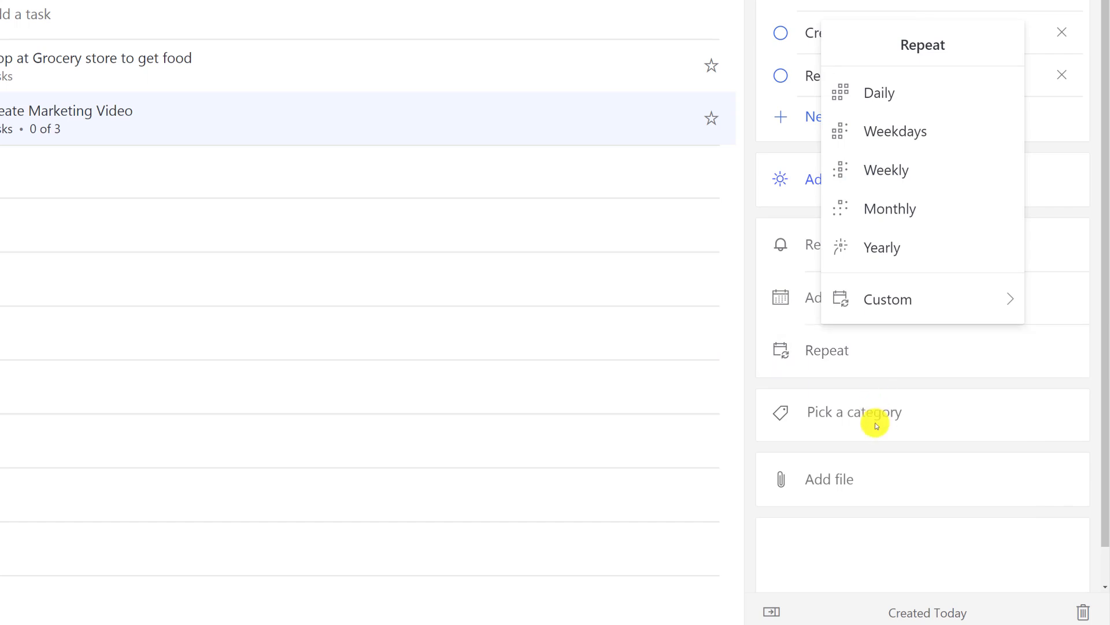
pyautogui.moveTo(787, 540)
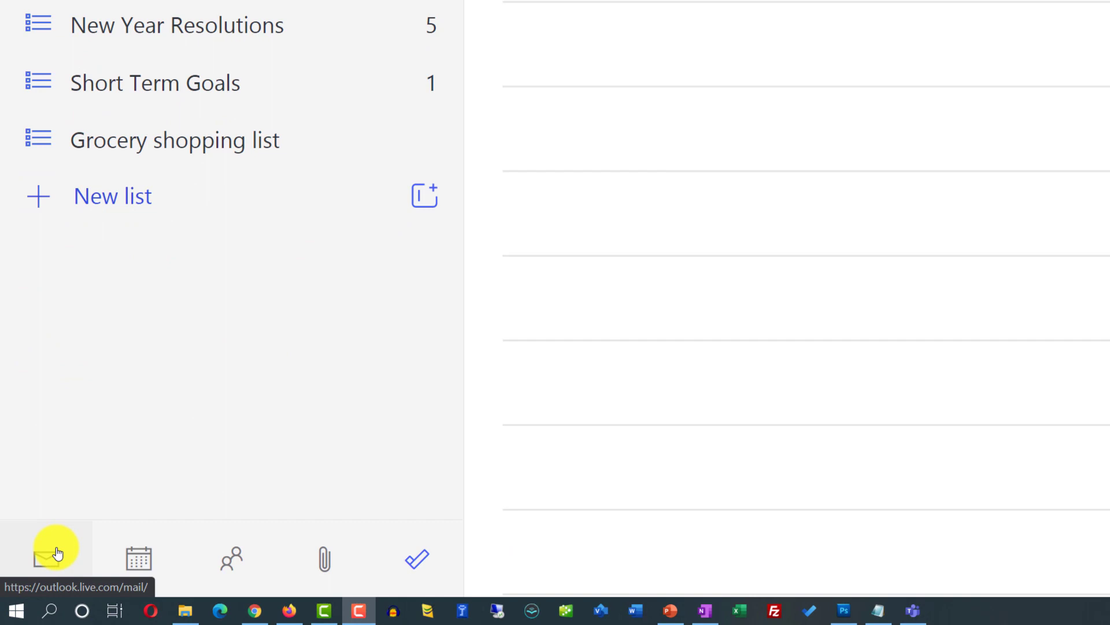
pyautogui.click(139, 558)
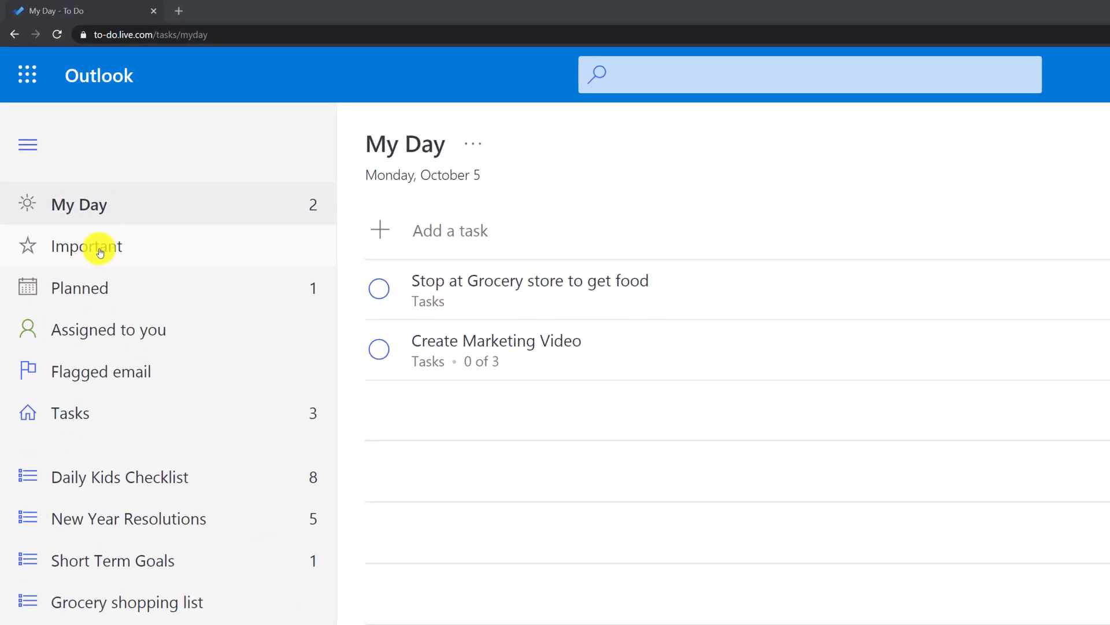
# Step: Review the teacher meeting task from Planned, then check My Day and Important
pyautogui.click(80, 288)
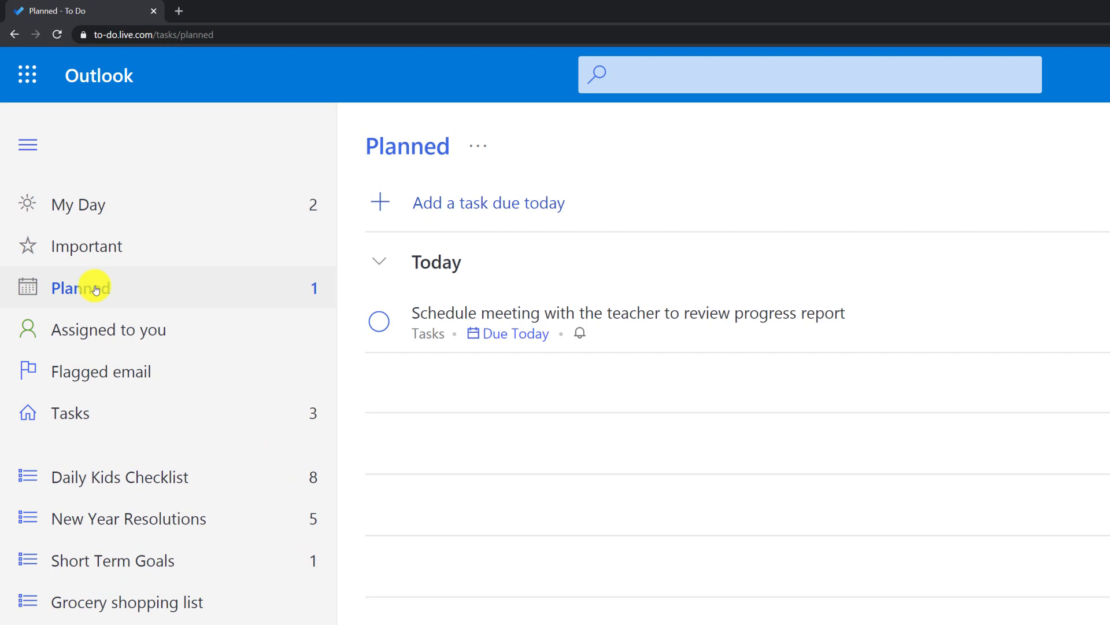
pyautogui.click(627, 313)
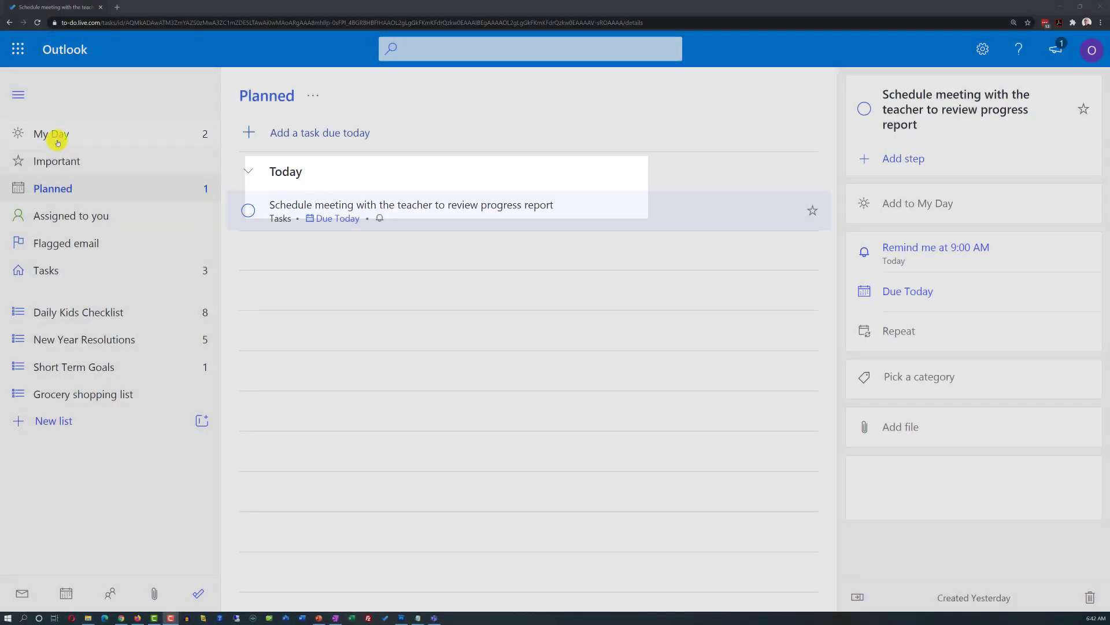
pyautogui.click(51, 134)
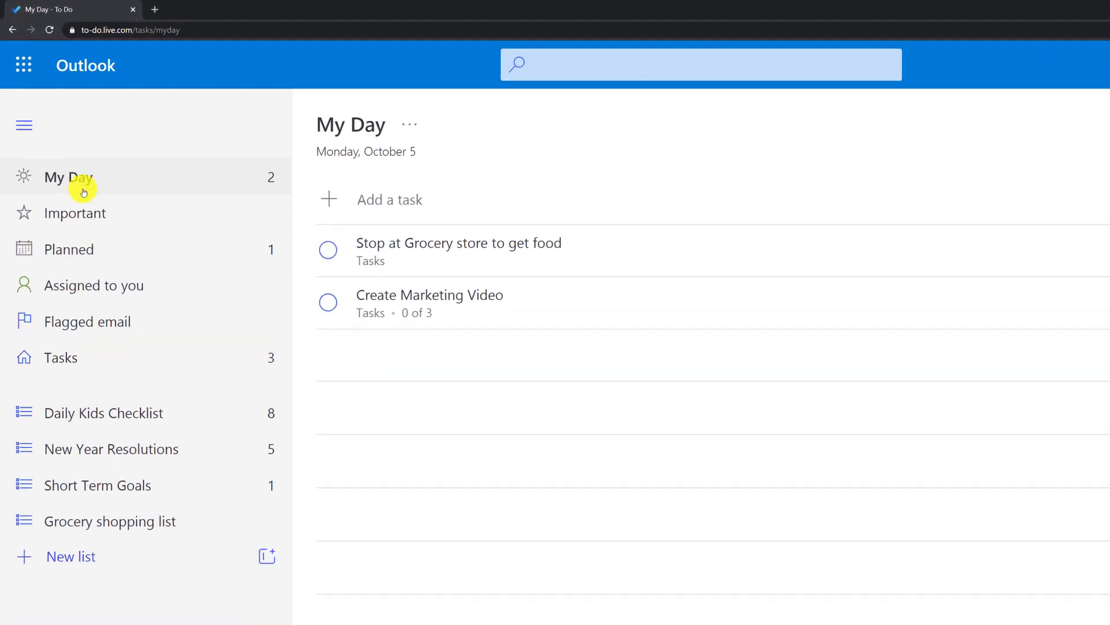
pyautogui.click(75, 212)
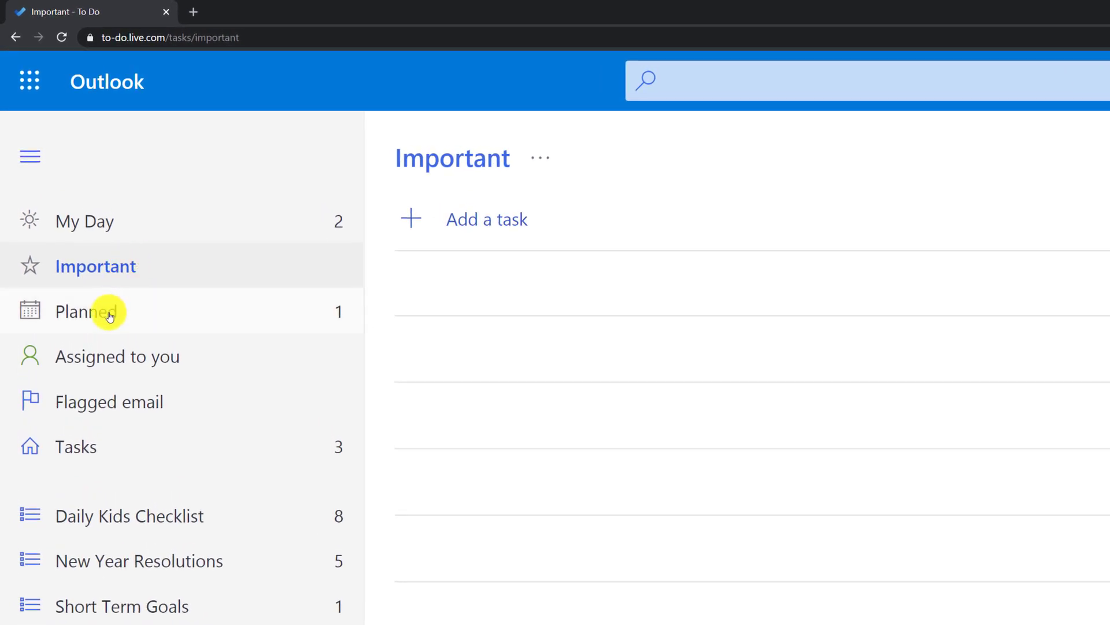
# Step: Browse Planned, Assigned to you and Flagged email, ending on the Tasks list
pyautogui.click(87, 311)
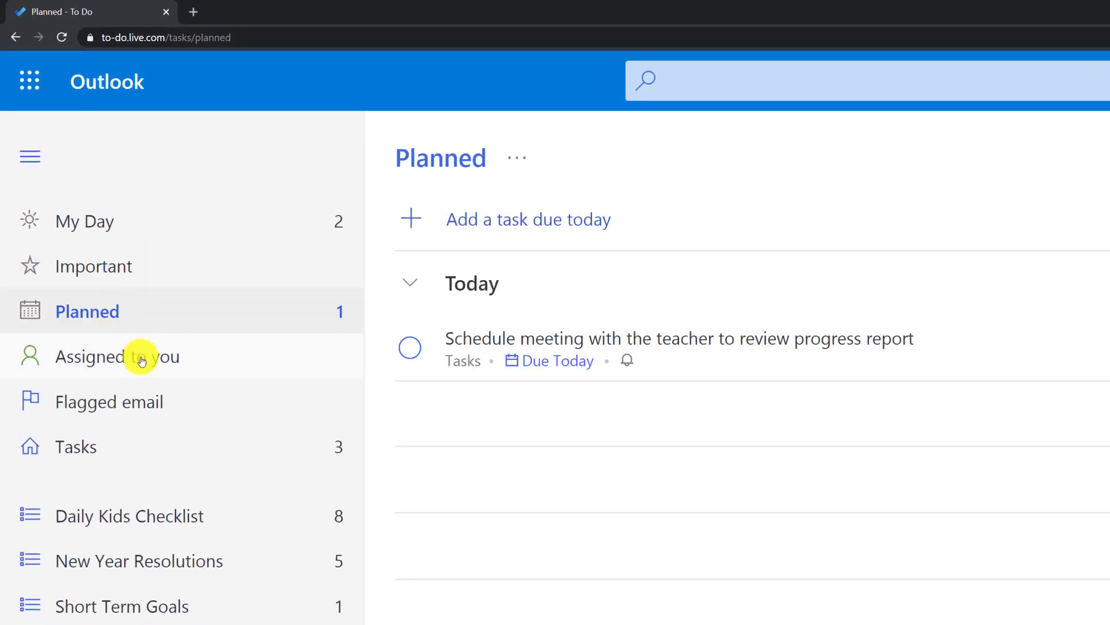
pyautogui.click(119, 355)
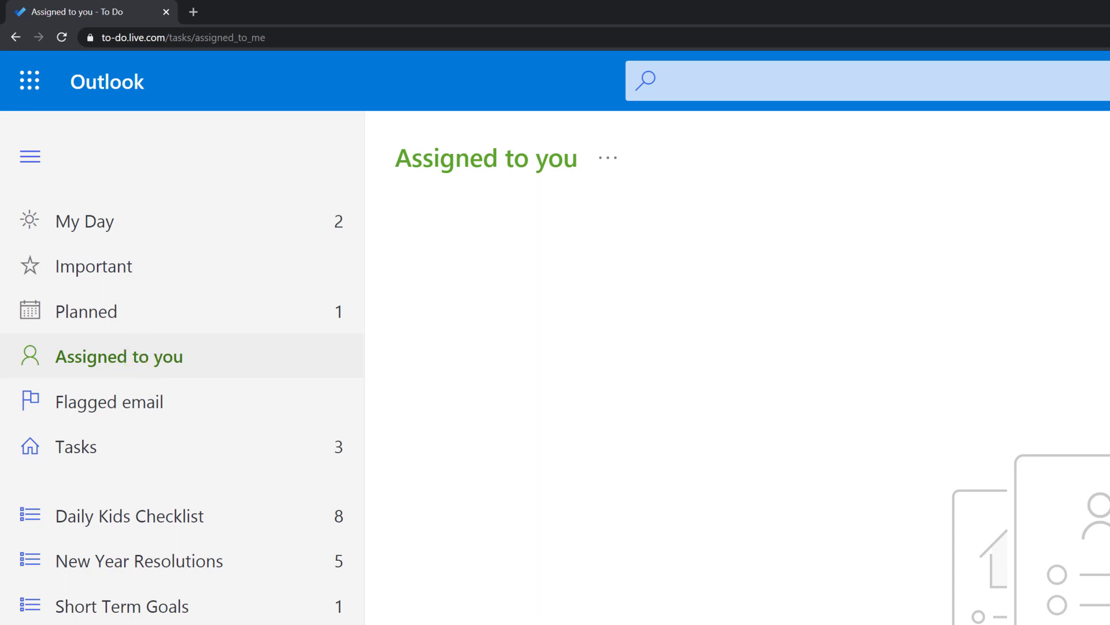
pyautogui.click(109, 401)
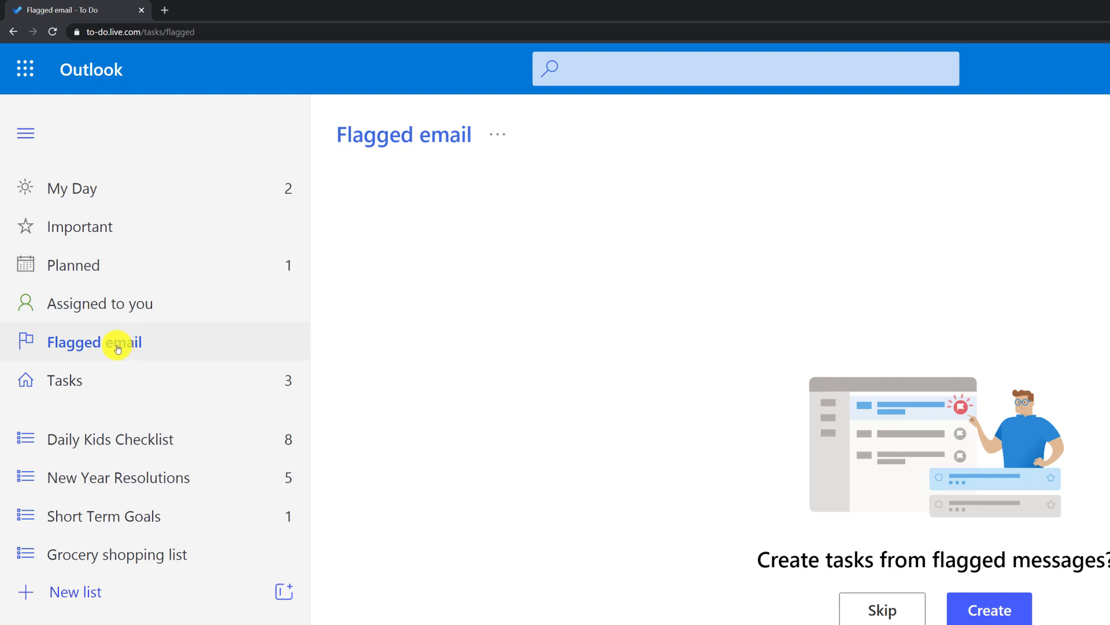
pyautogui.moveTo(84, 380)
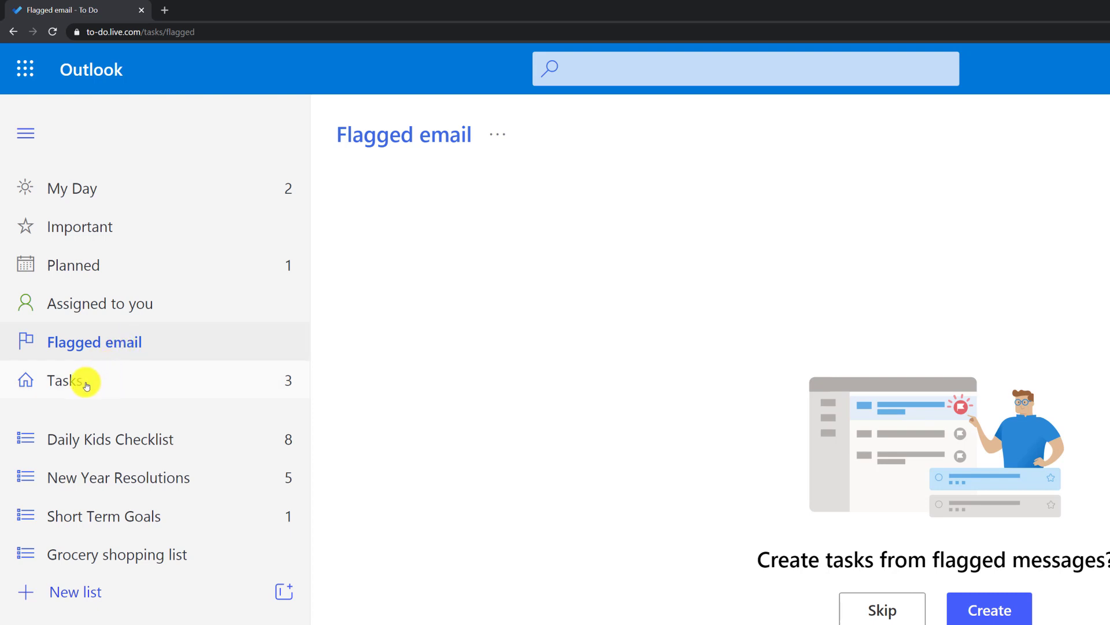
pyautogui.click(67, 380)
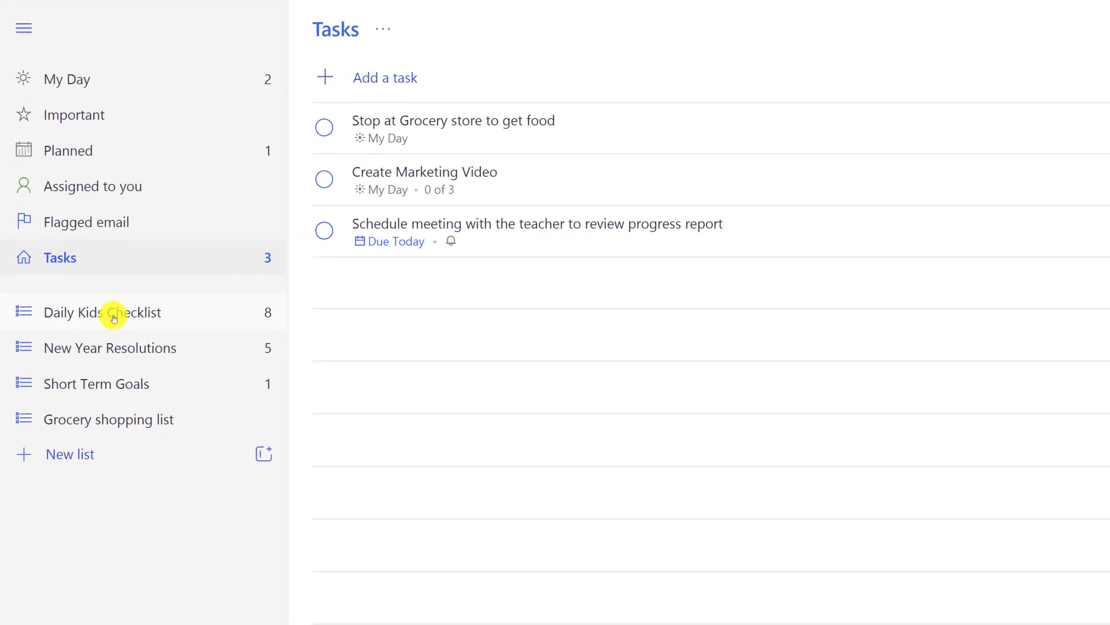
# Step: Review Daily Kids Checklist and New Year Resolutions, ending on Short Term Goals
pyautogui.click(107, 312)
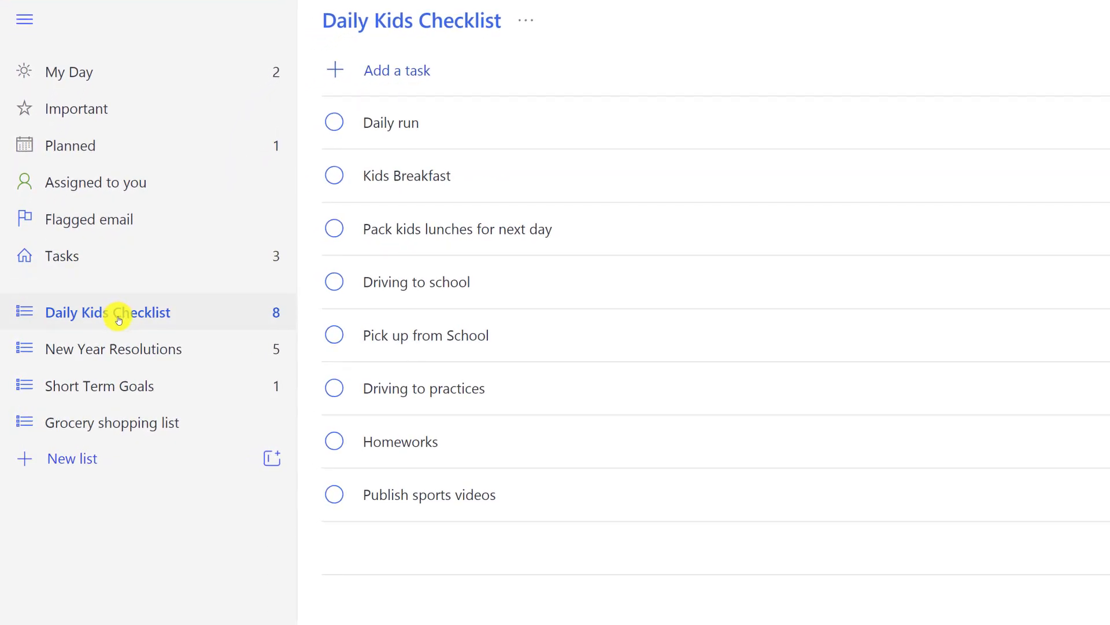
pyautogui.click(113, 348)
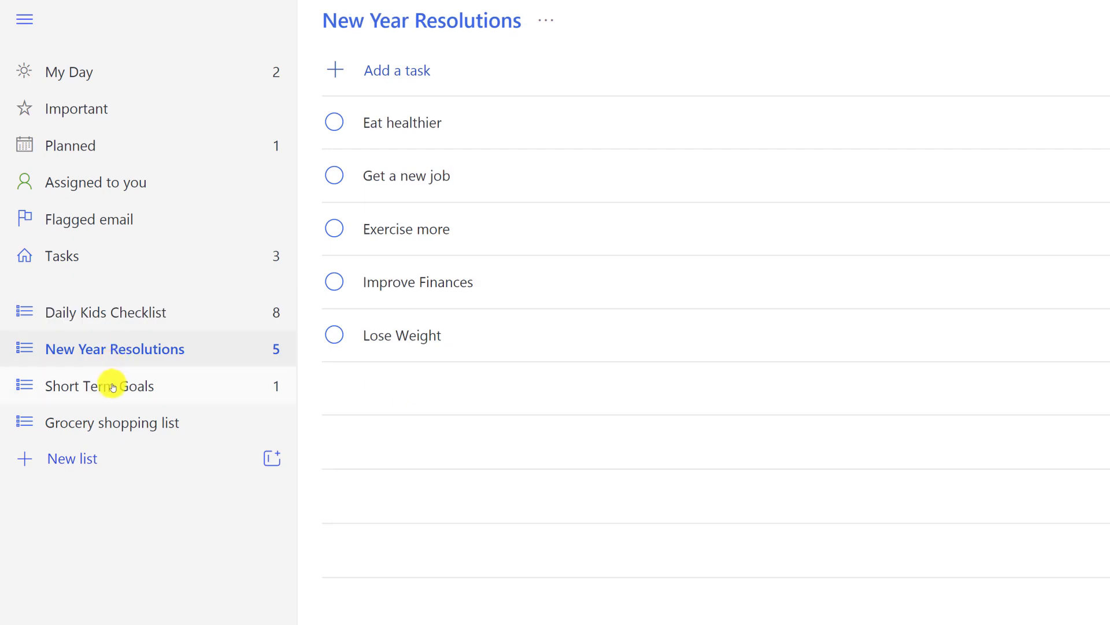
pyautogui.click(102, 384)
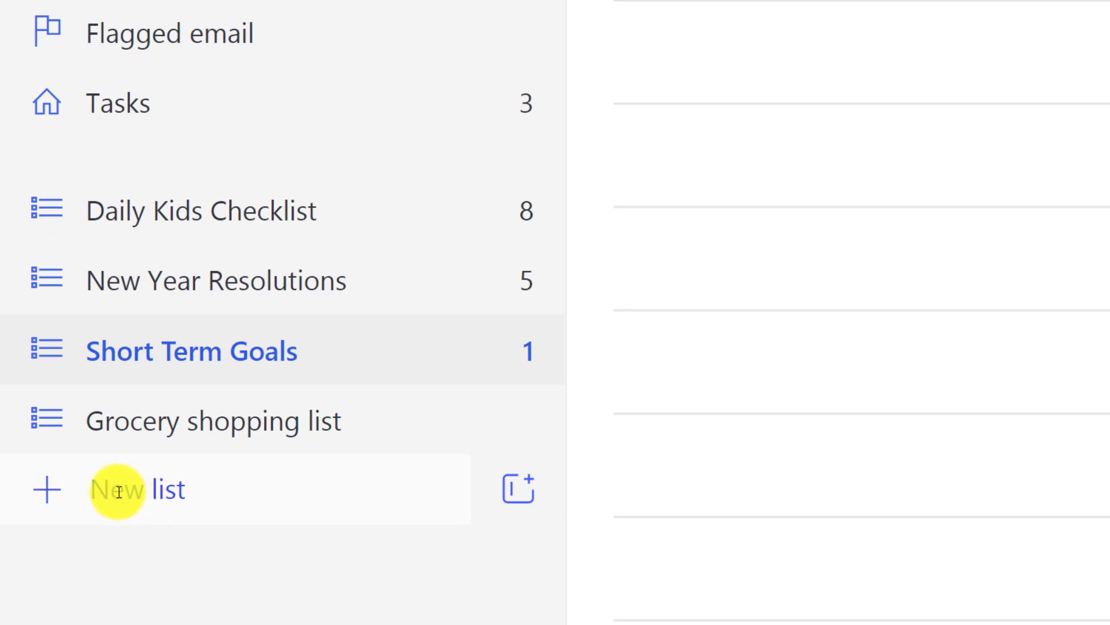
pyautogui.moveTo(131, 488)
pyautogui.write('Long term goals')
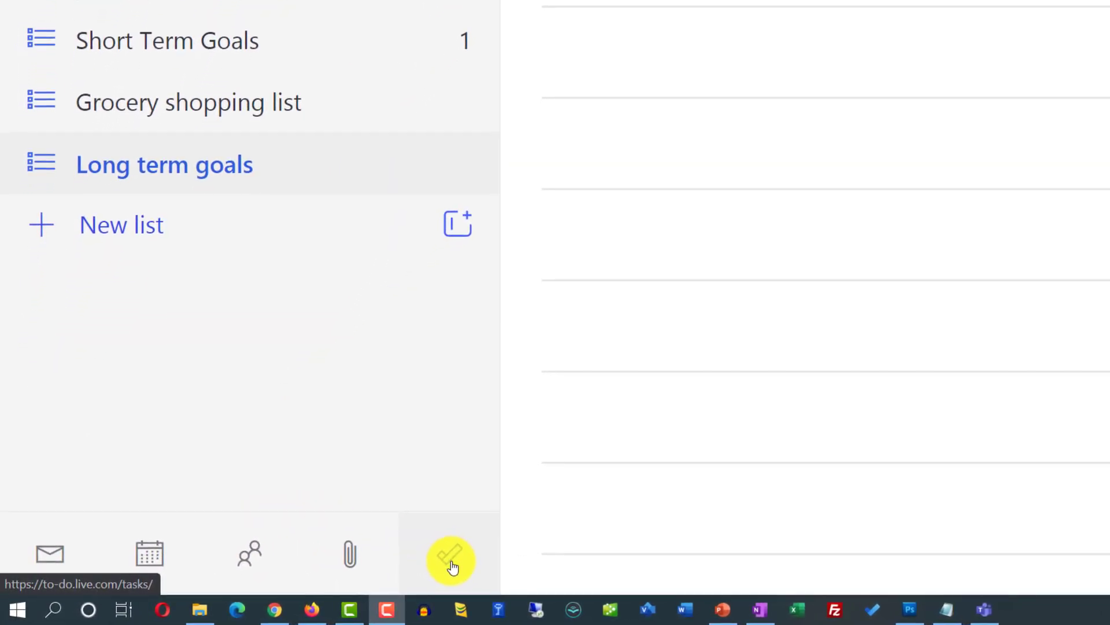
pyautogui.moveTo(451, 556)
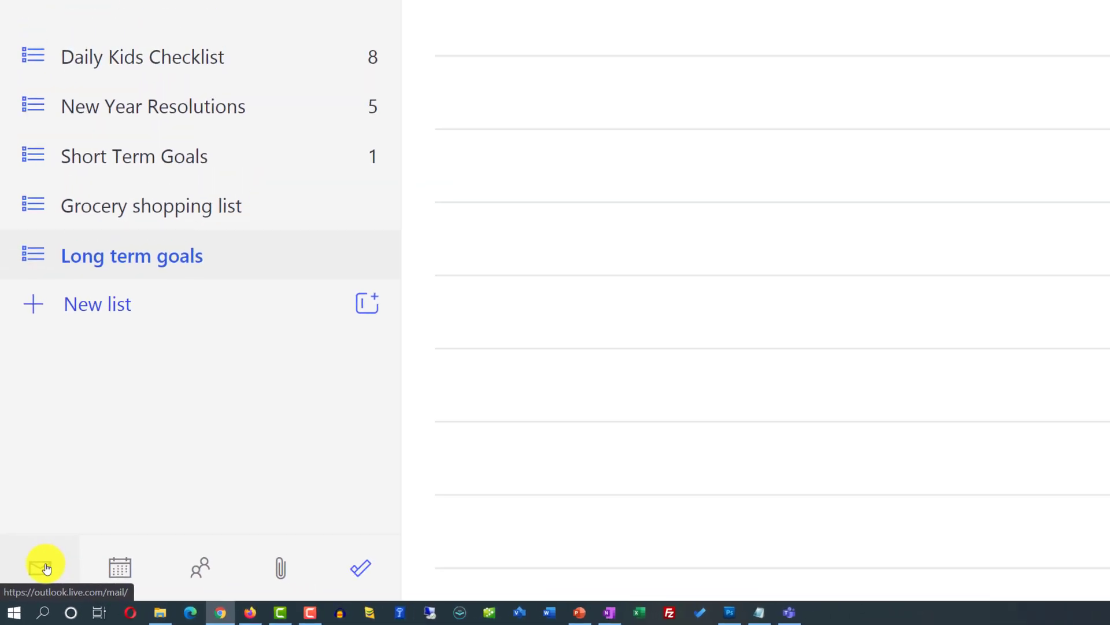
# Step: Create a new list named Long term goals and return to My Day
pyautogui.click(45, 565)
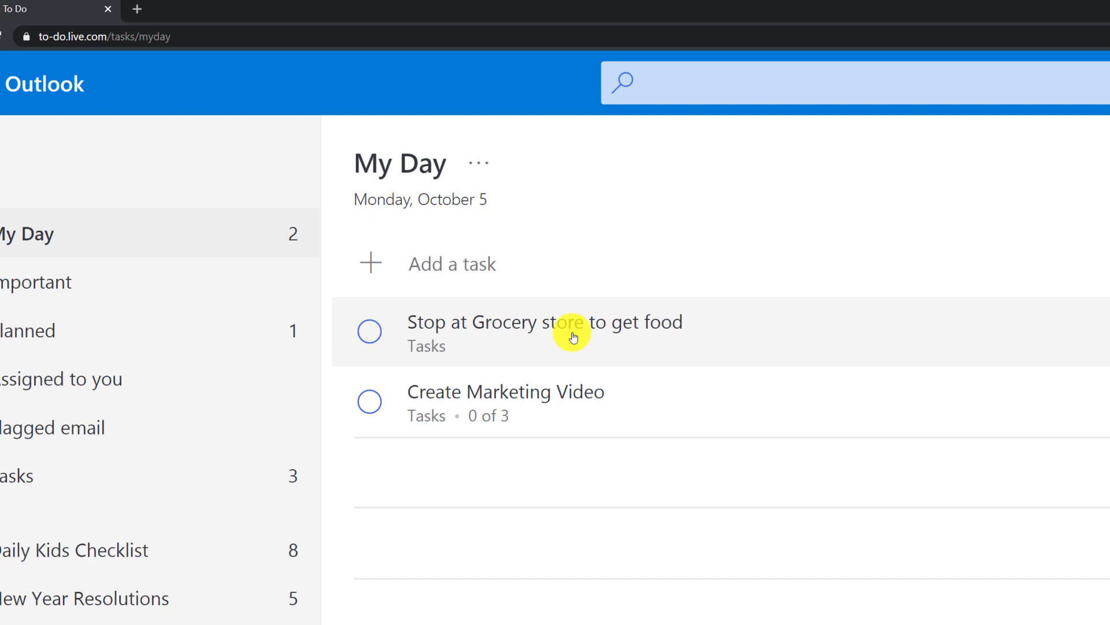
# Step: Review the details of 'Stop at Grocery store to get food' without changing anything
pyautogui.scroll(3)
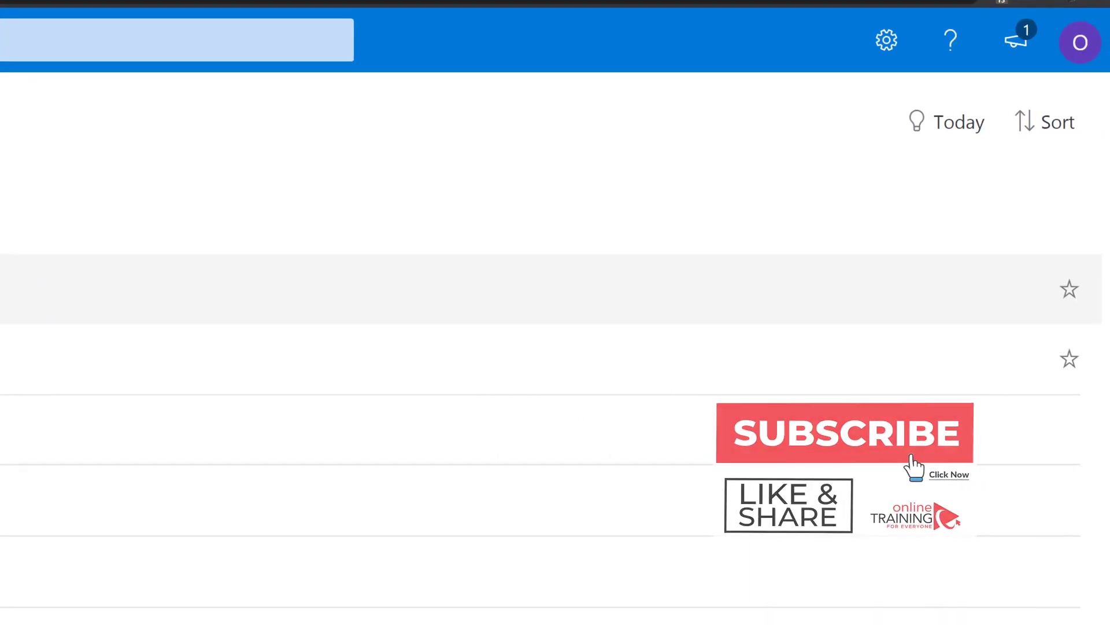
pyautogui.click(307, 288)
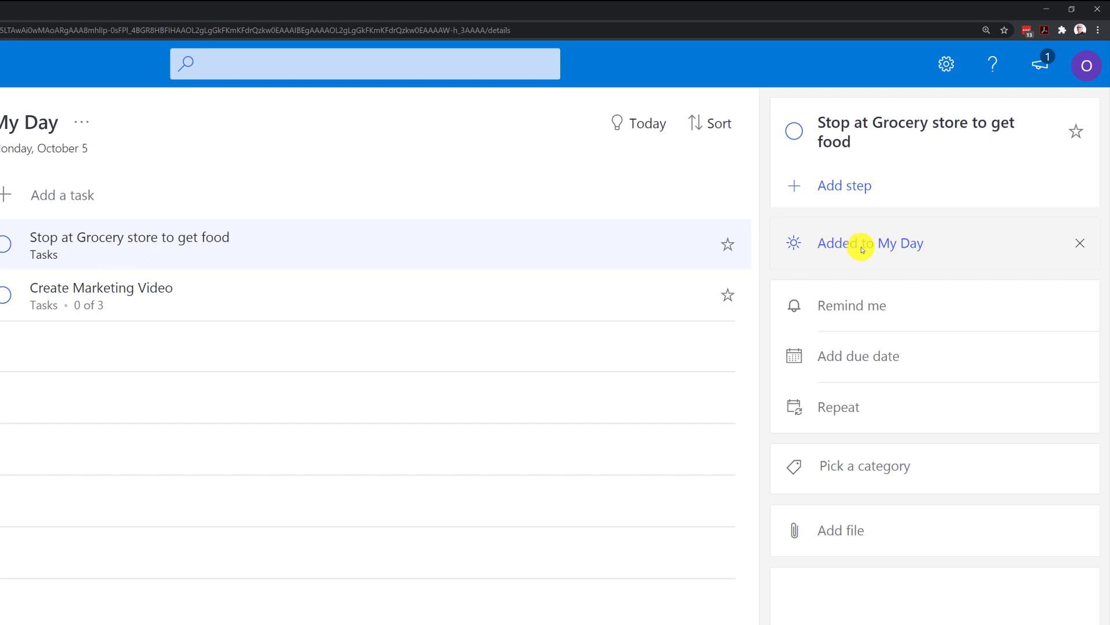
pyautogui.moveTo(857, 356)
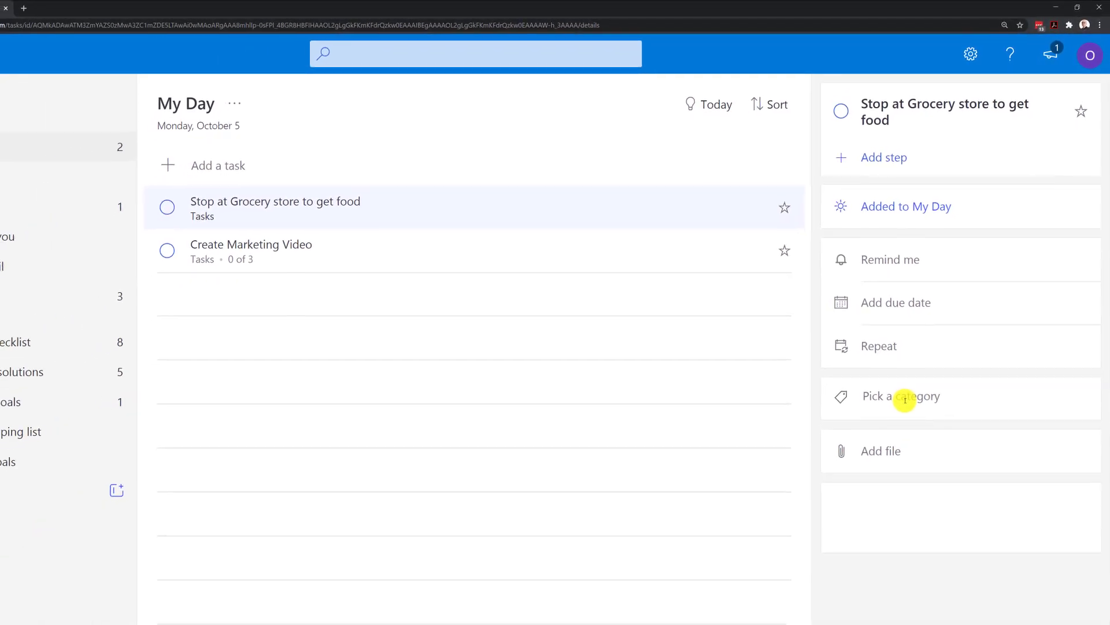
pyautogui.click(919, 396)
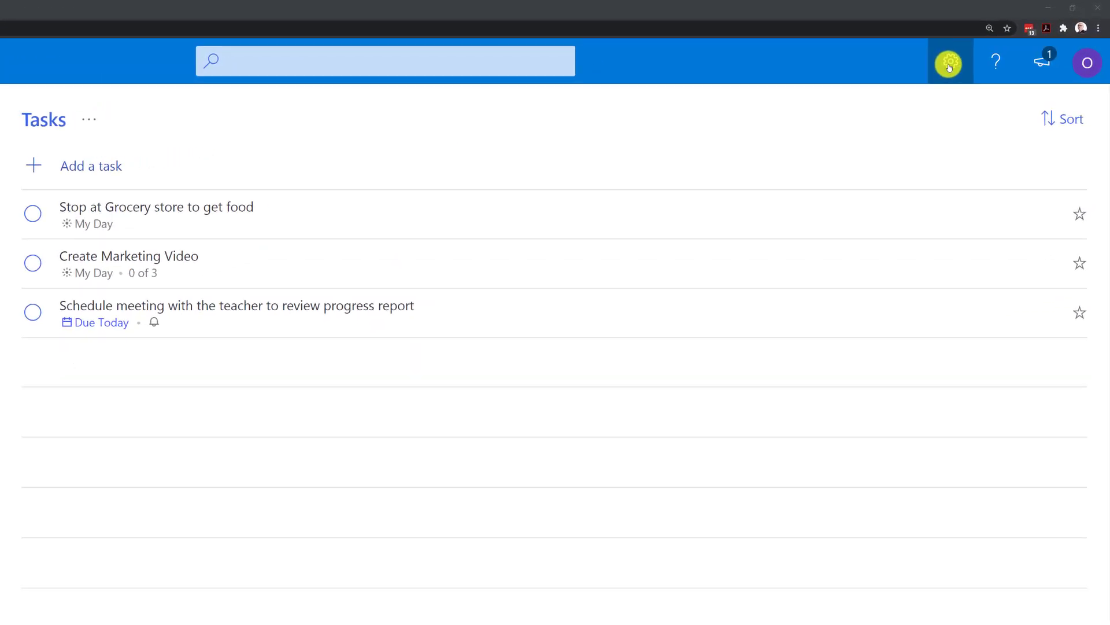
# Step: View the account panel and Settings, finishing on the What's new announcements
pyautogui.click(1087, 62)
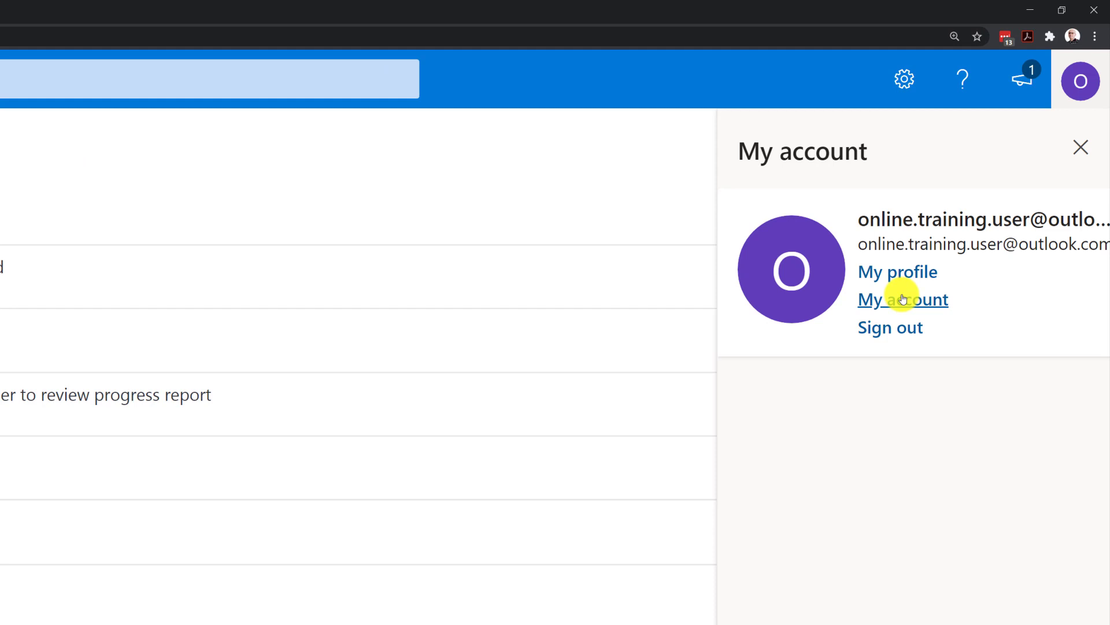
pyautogui.moveTo(898, 271)
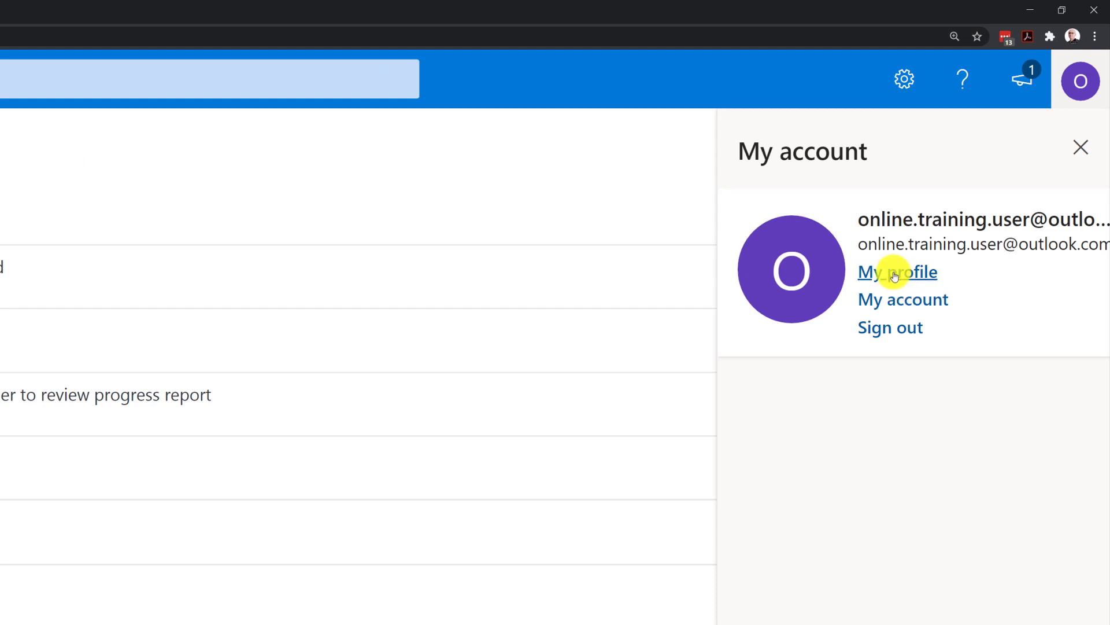
pyautogui.moveTo(769, 139)
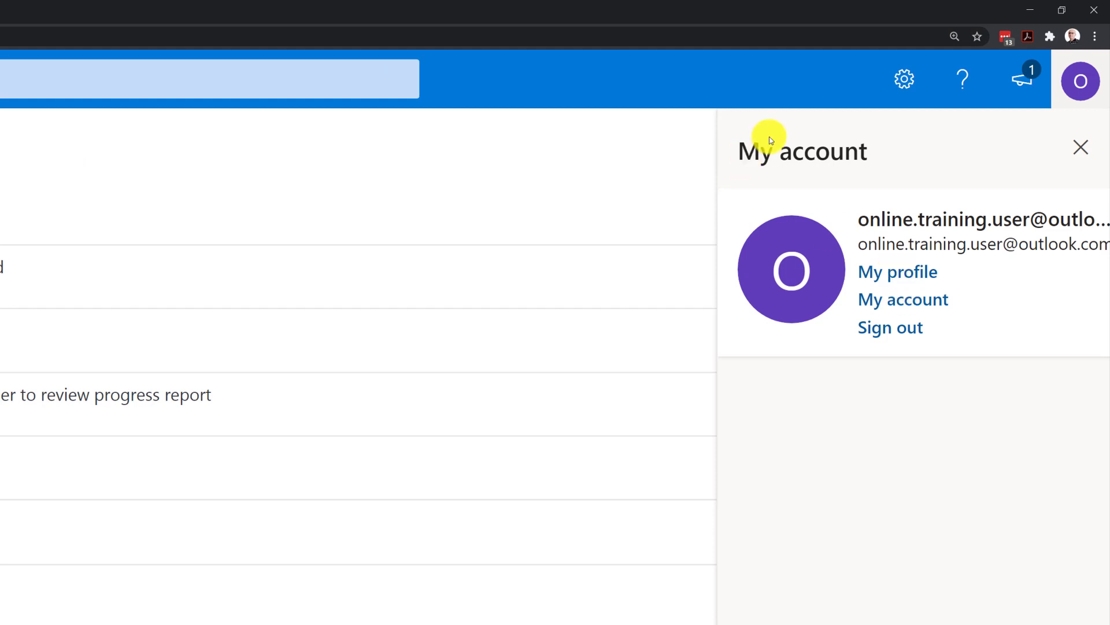
pyautogui.click(904, 79)
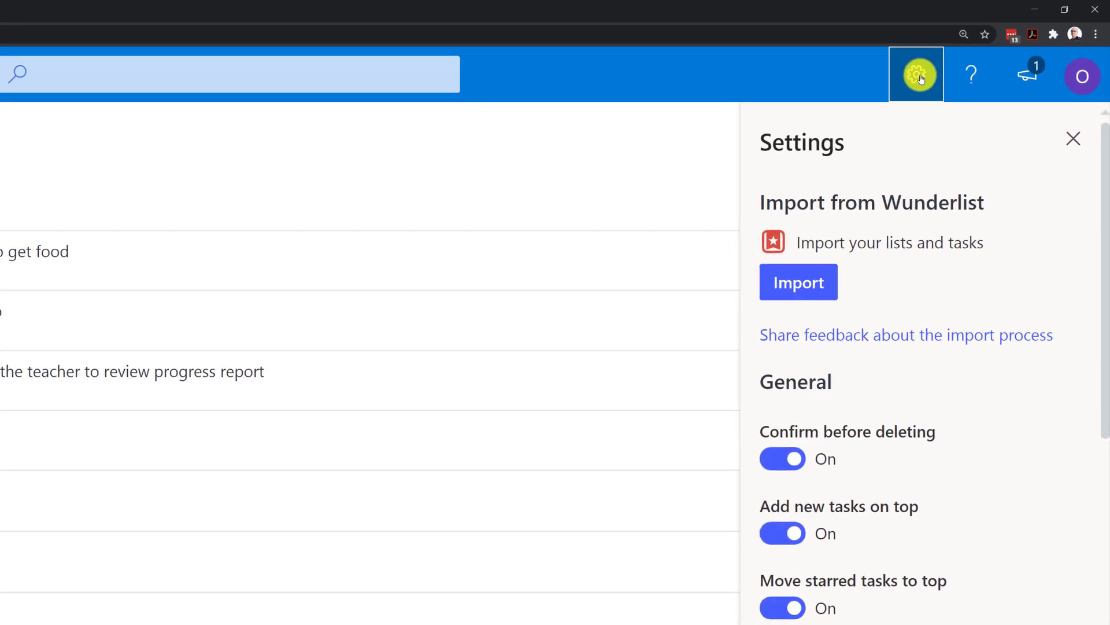
pyautogui.click(1072, 138)
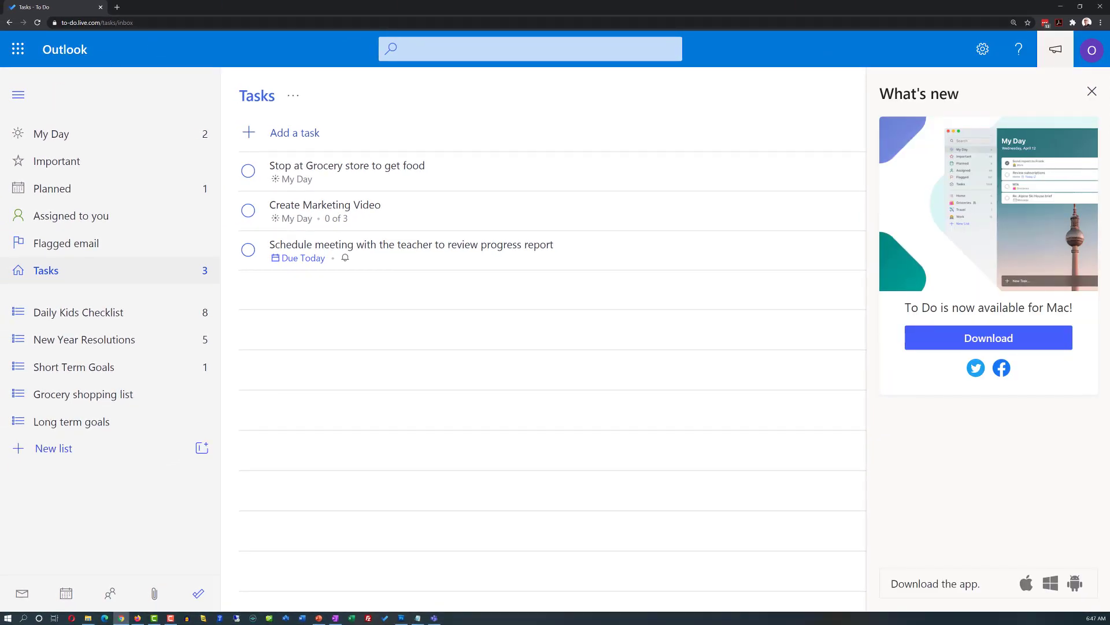
pyautogui.moveTo(1055, 49)
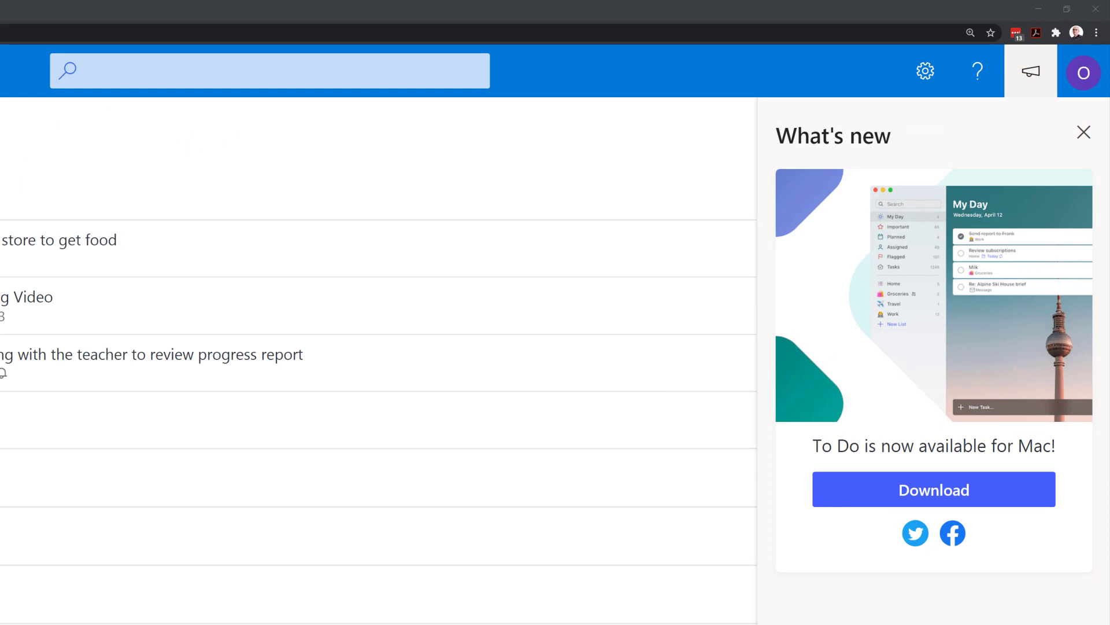
# Step: Switch to the Notepad checklist draft running from Kids Breakfast to Publish sports videos
pyautogui.click(1083, 132)
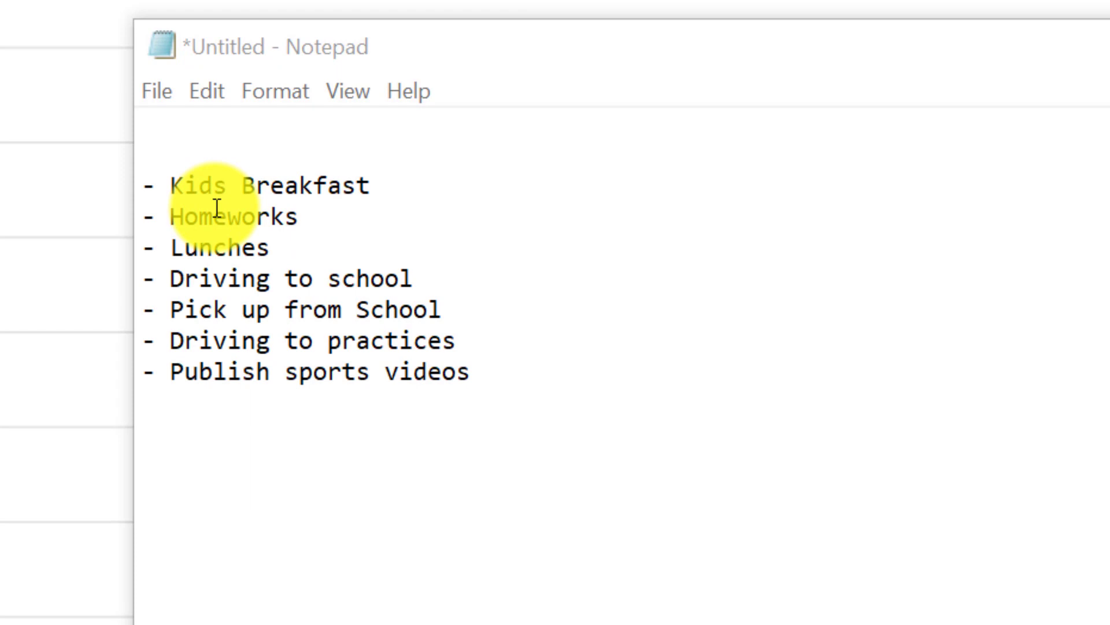
pyautogui.moveTo(220, 246)
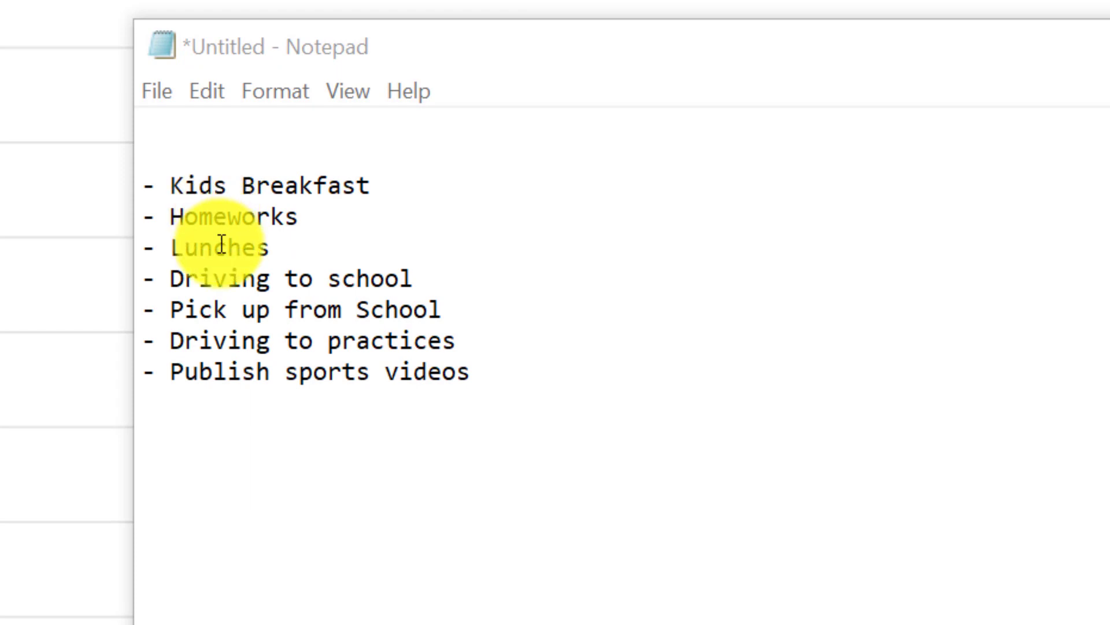
pyautogui.moveTo(220, 276)
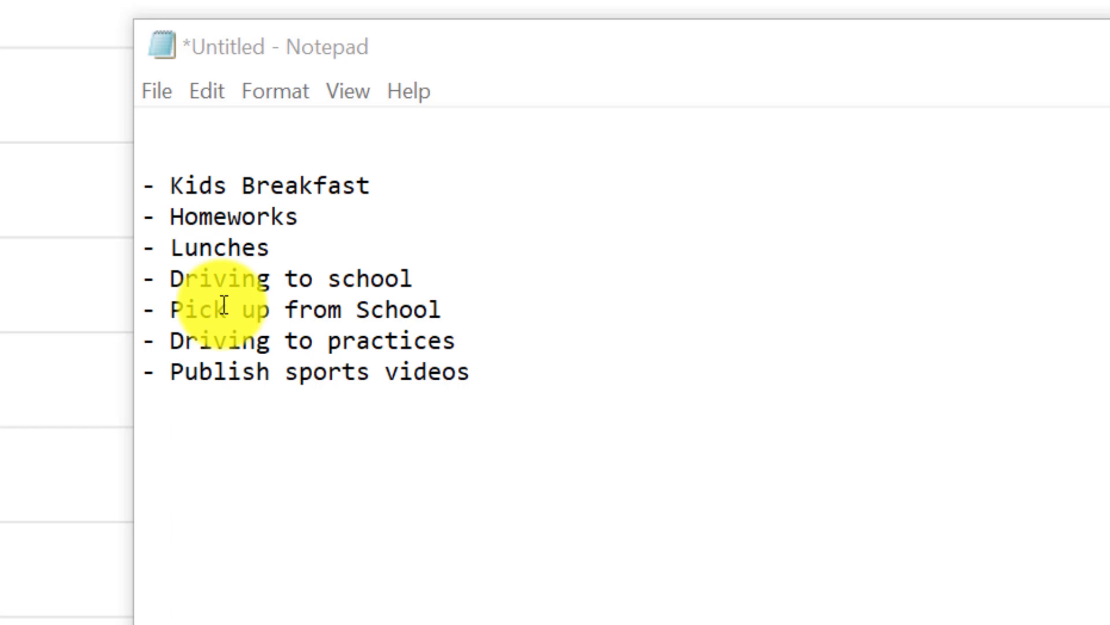
pyautogui.moveTo(225, 333)
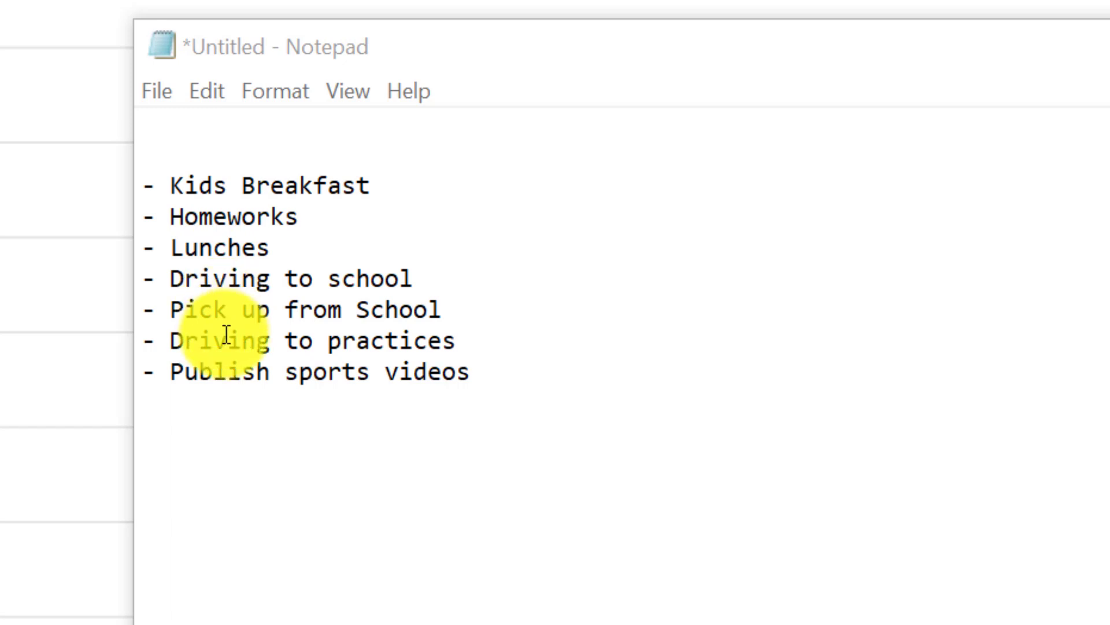
pyautogui.moveTo(315, 487)
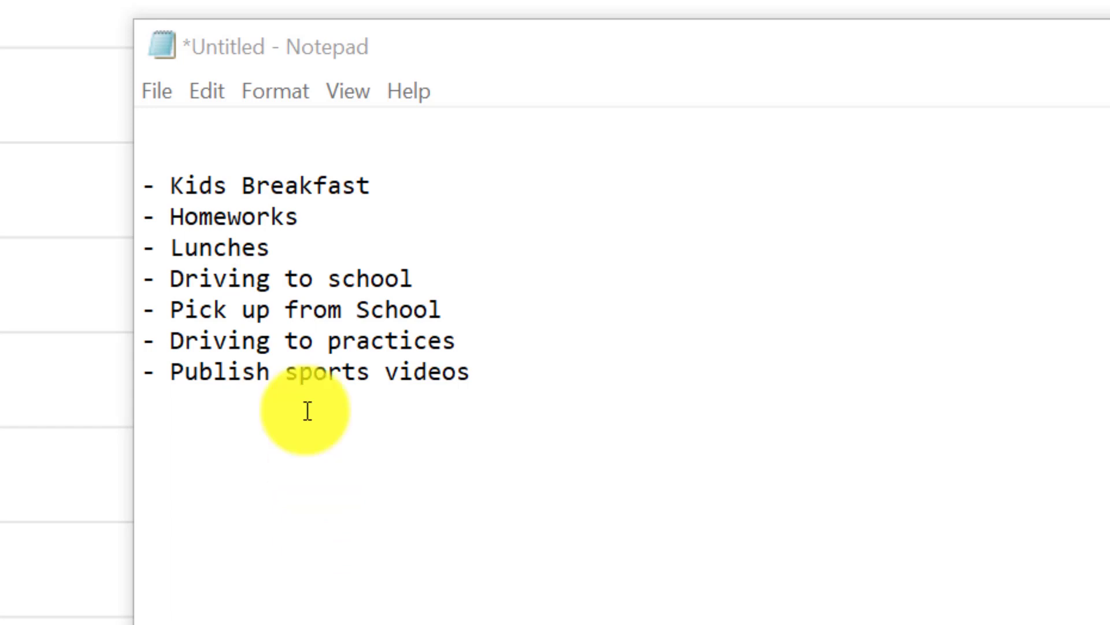
pyautogui.moveTo(457, 379)
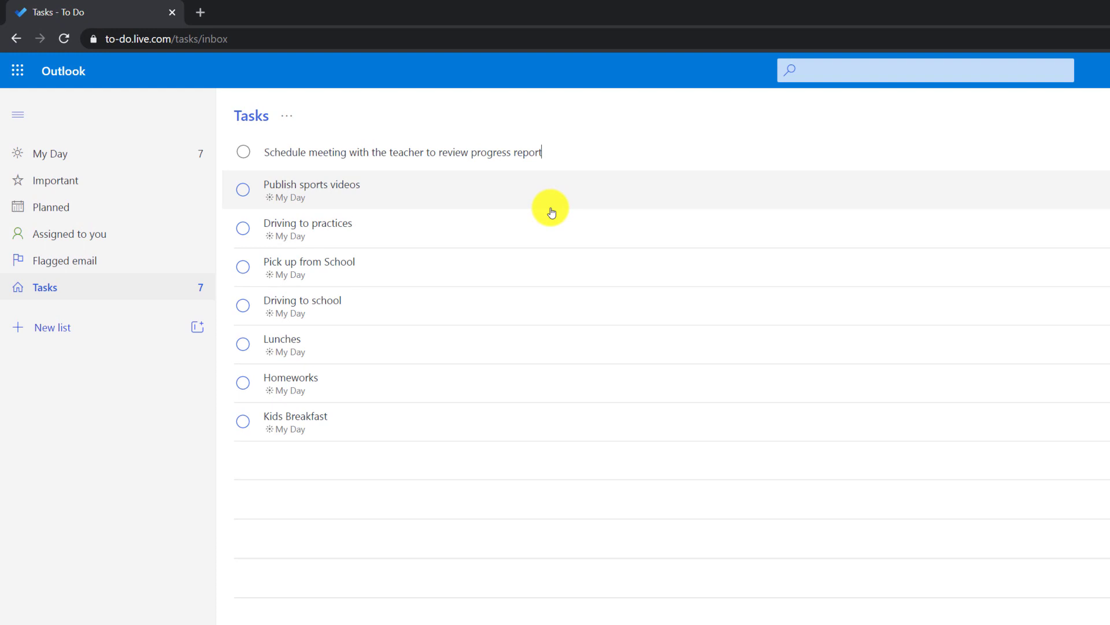
# Step: Add the teacher meeting task and set its due date to Tomorrow
pyautogui.press('Return')
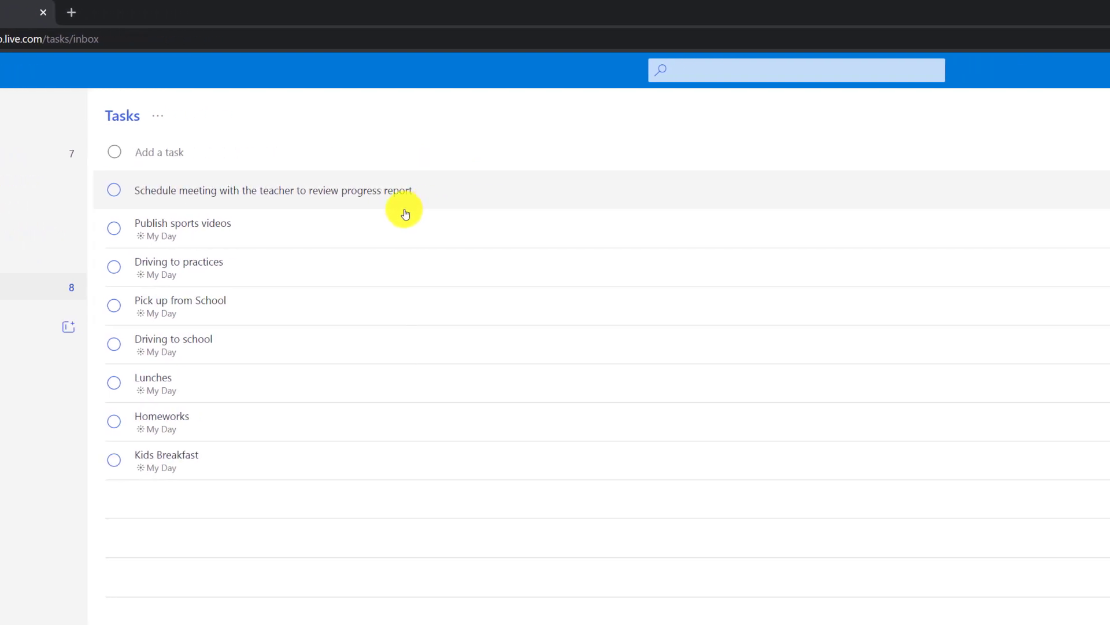
pyautogui.click(272, 190)
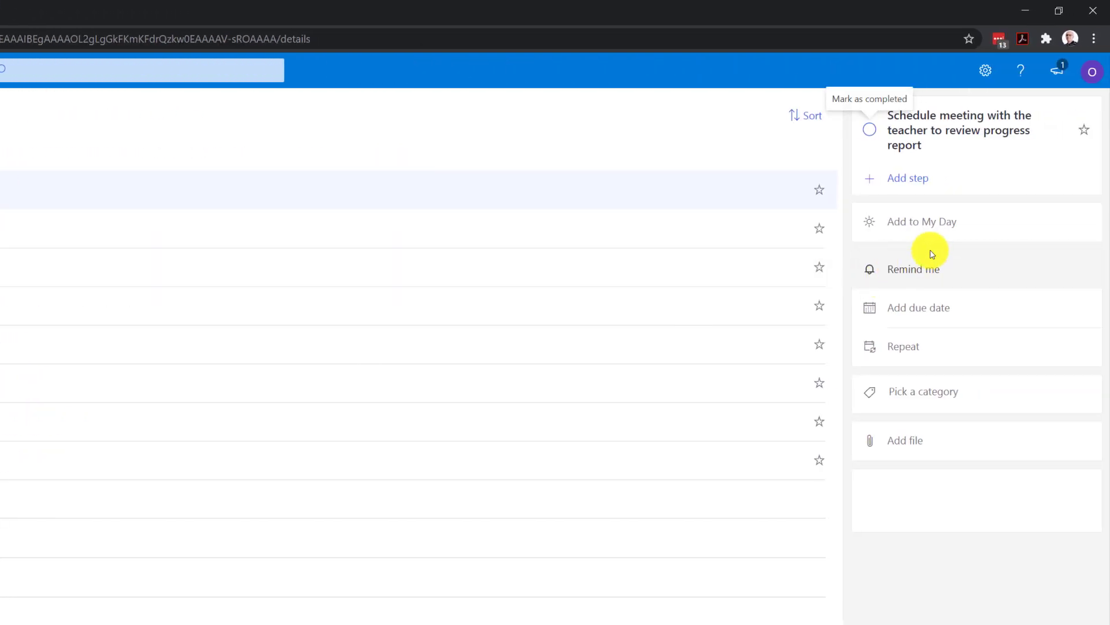
pyautogui.moveTo(817, 428)
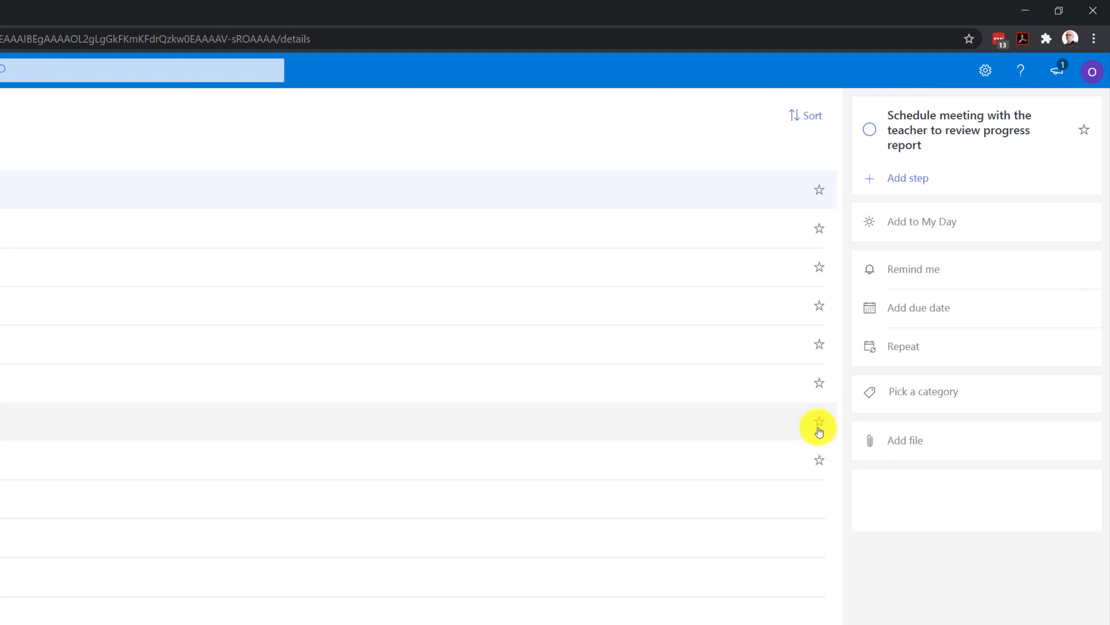
pyautogui.moveTo(819, 423)
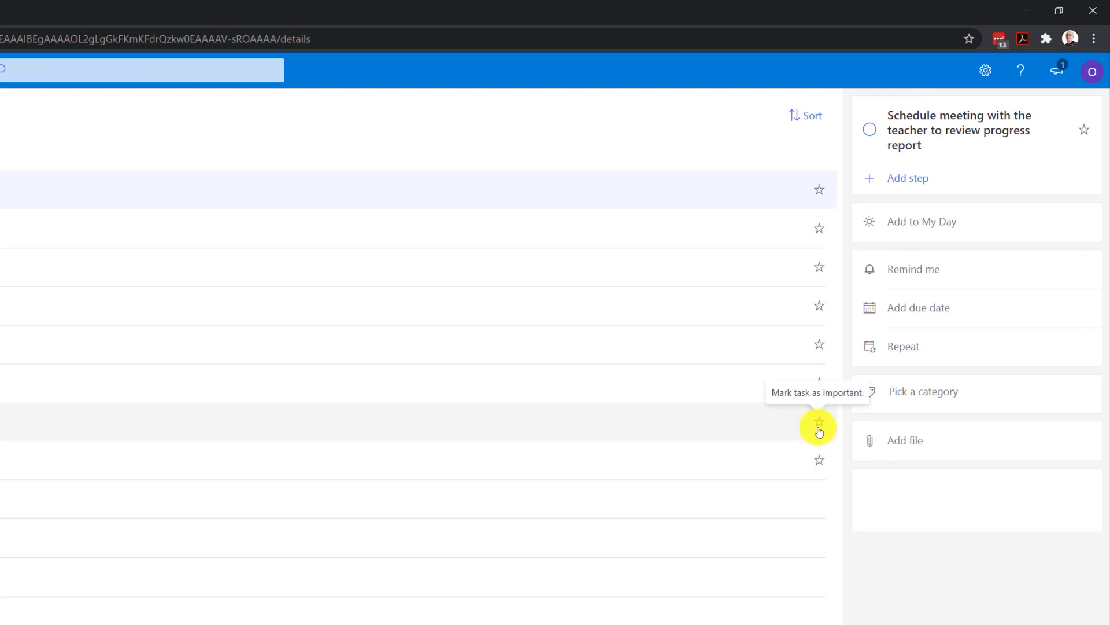
pyautogui.click(917, 308)
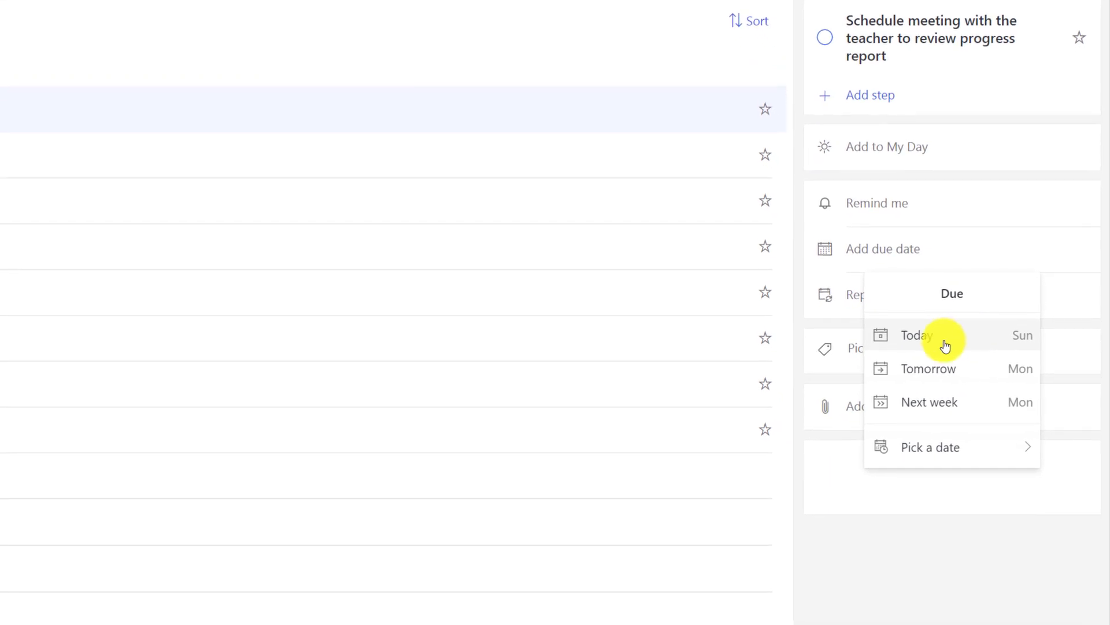
pyautogui.click(927, 368)
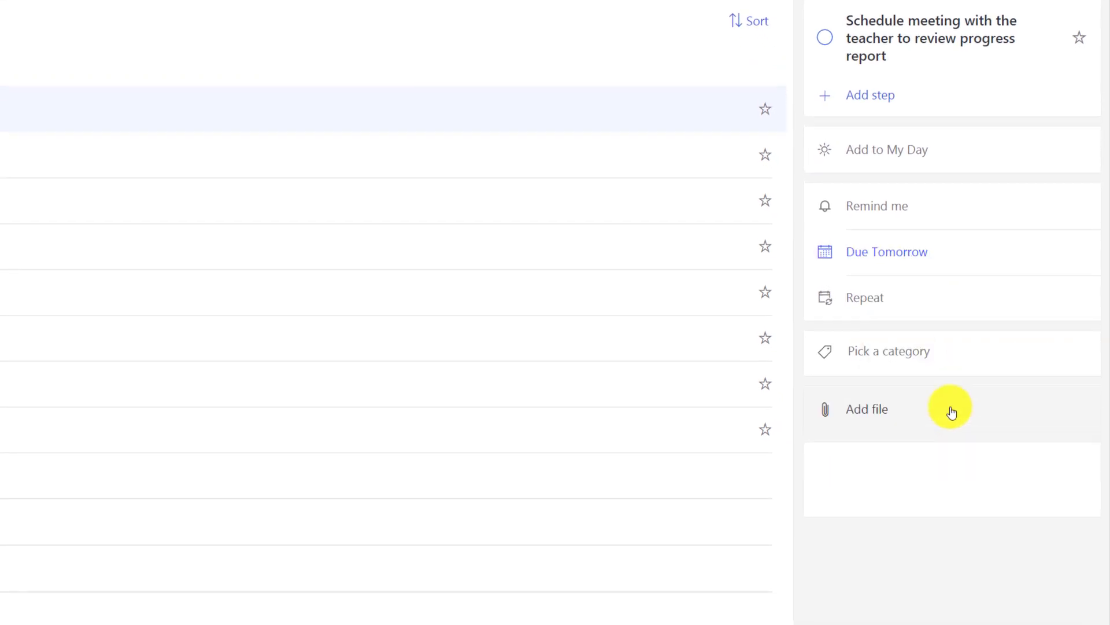
# Step: Give the teacher meeting task a reminder with a picked date and time
pyautogui.click(876, 206)
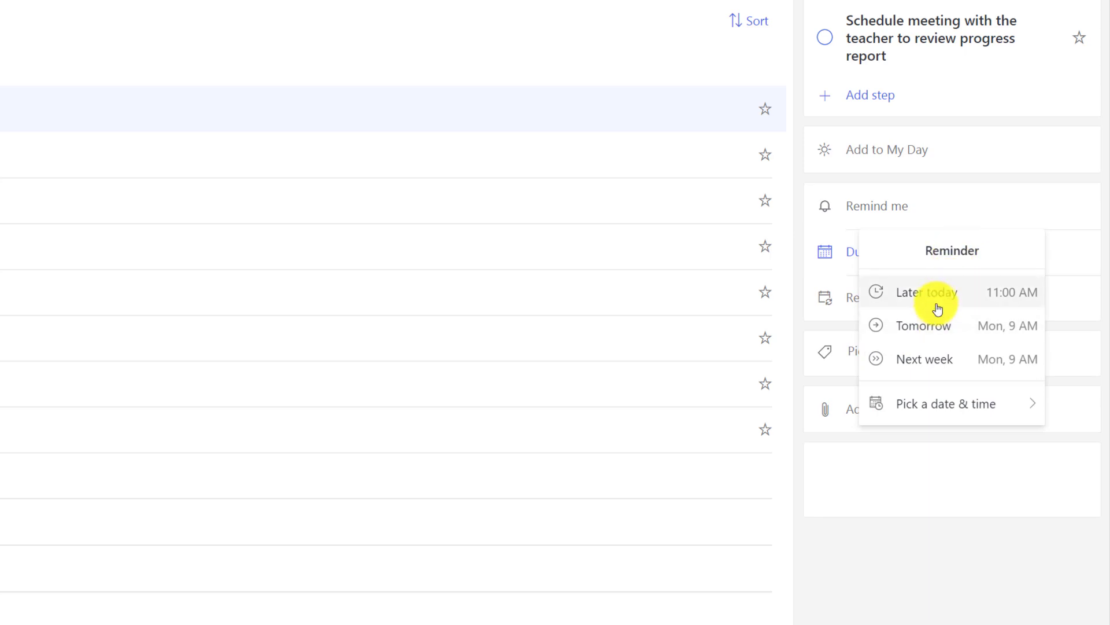
pyautogui.moveTo(932, 390)
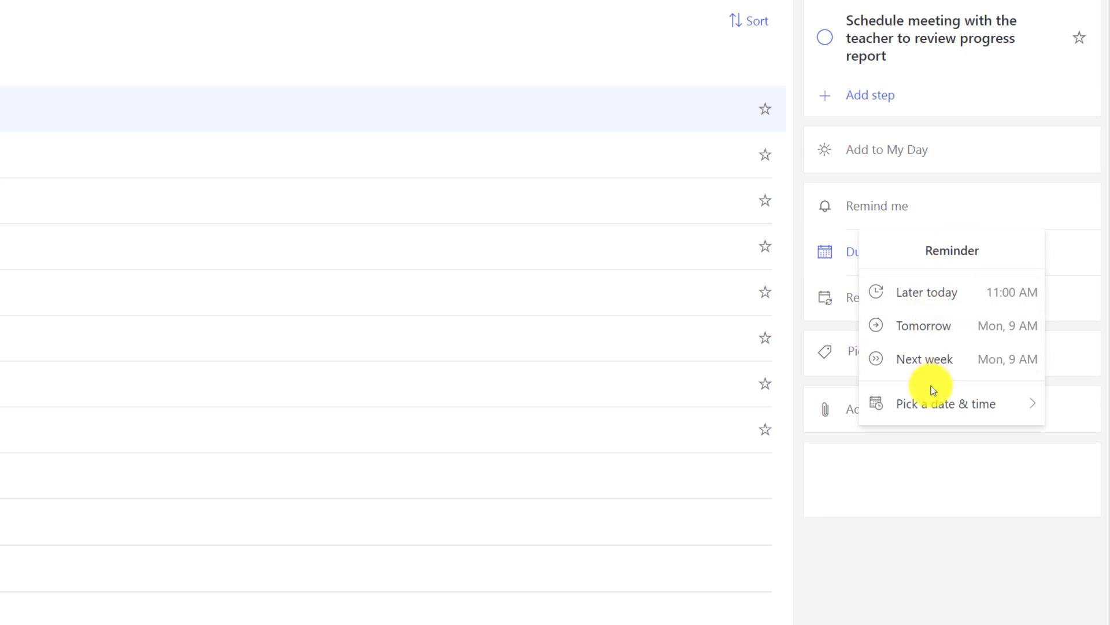
pyautogui.click(942, 403)
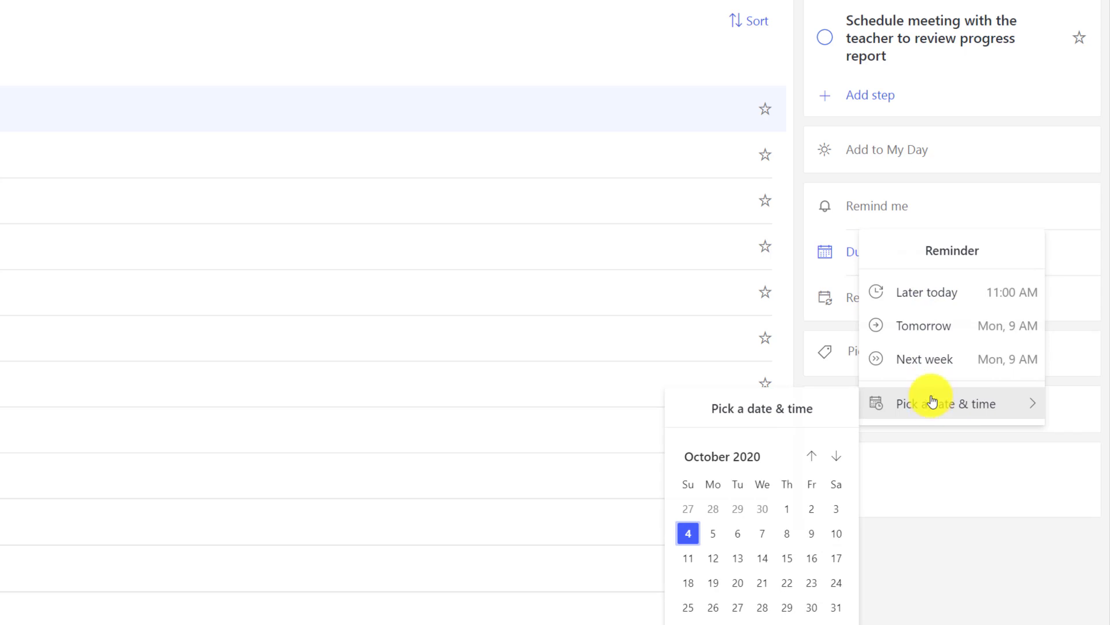
pyautogui.click(924, 325)
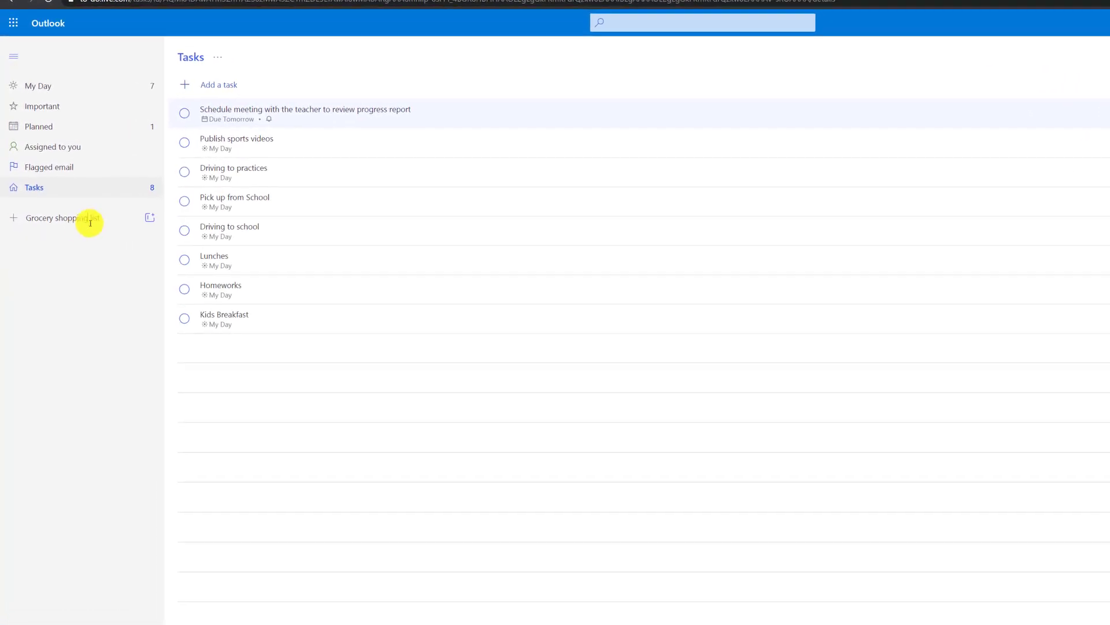
# Step: Create the lists Short Term Goals, New Year Resolutions and Daily Kids Checklist, returning to Tasks
pyautogui.click(58, 219)
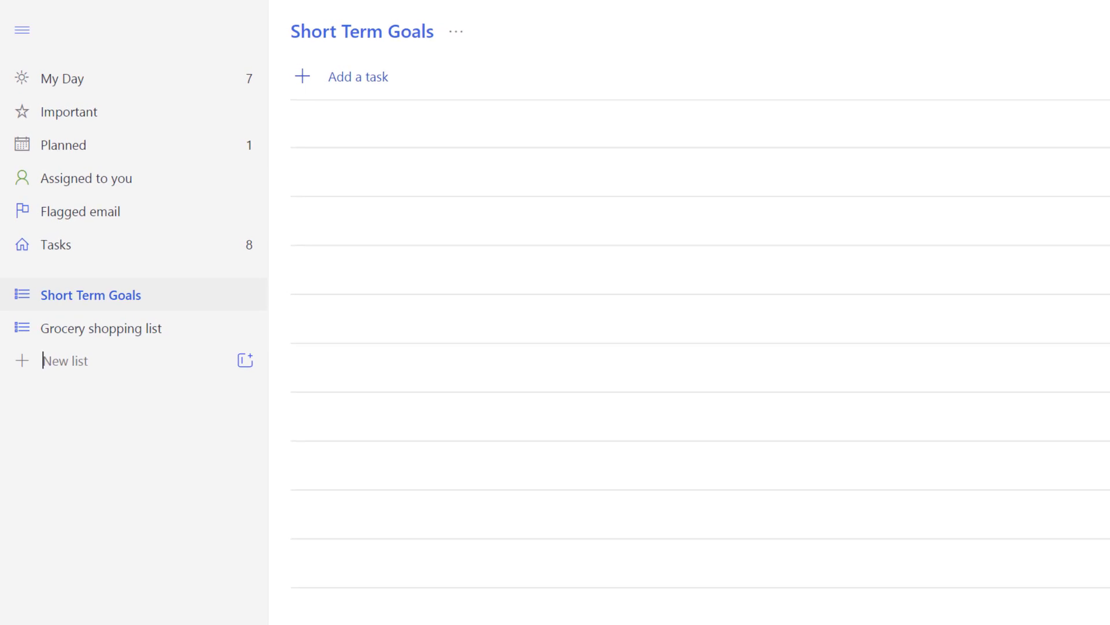
pyautogui.click(65, 360)
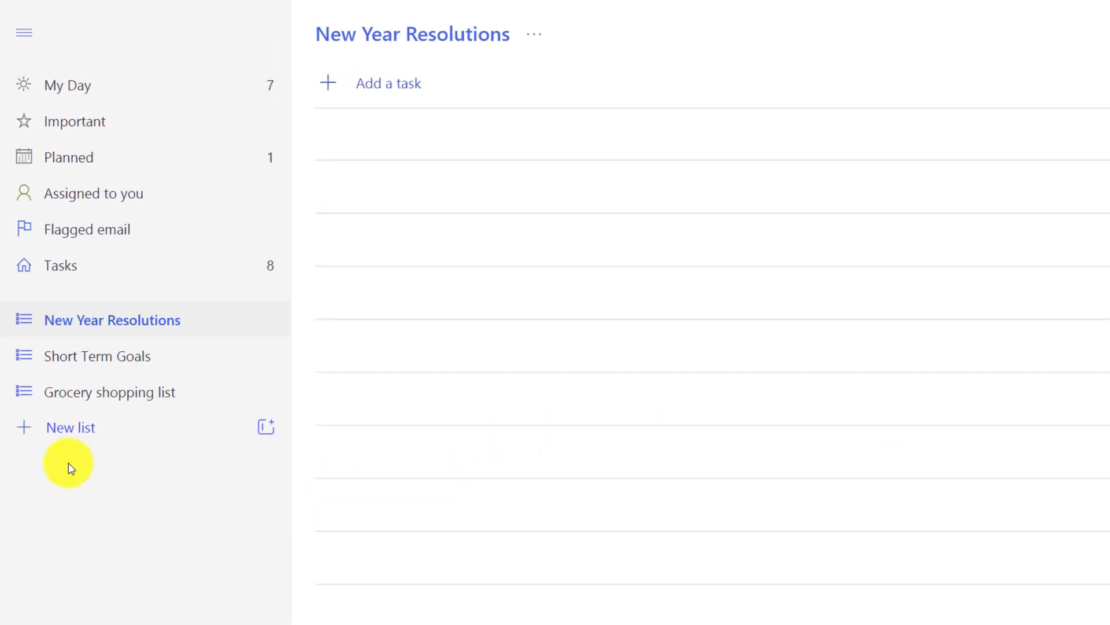
pyautogui.write('Daily Kids Checklist')
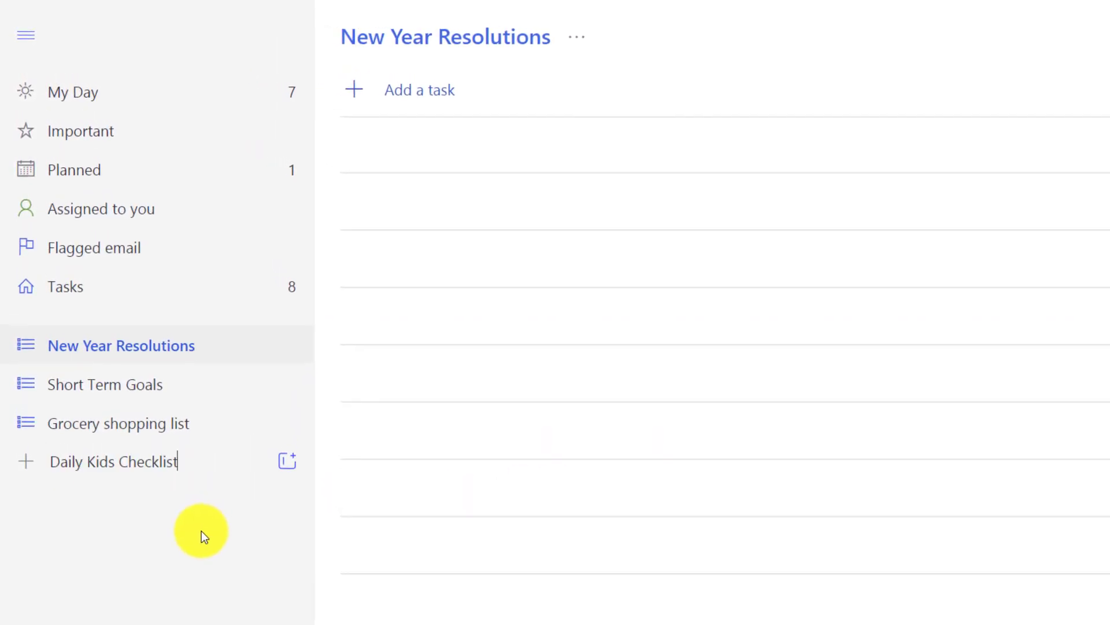
pyautogui.click(68, 285)
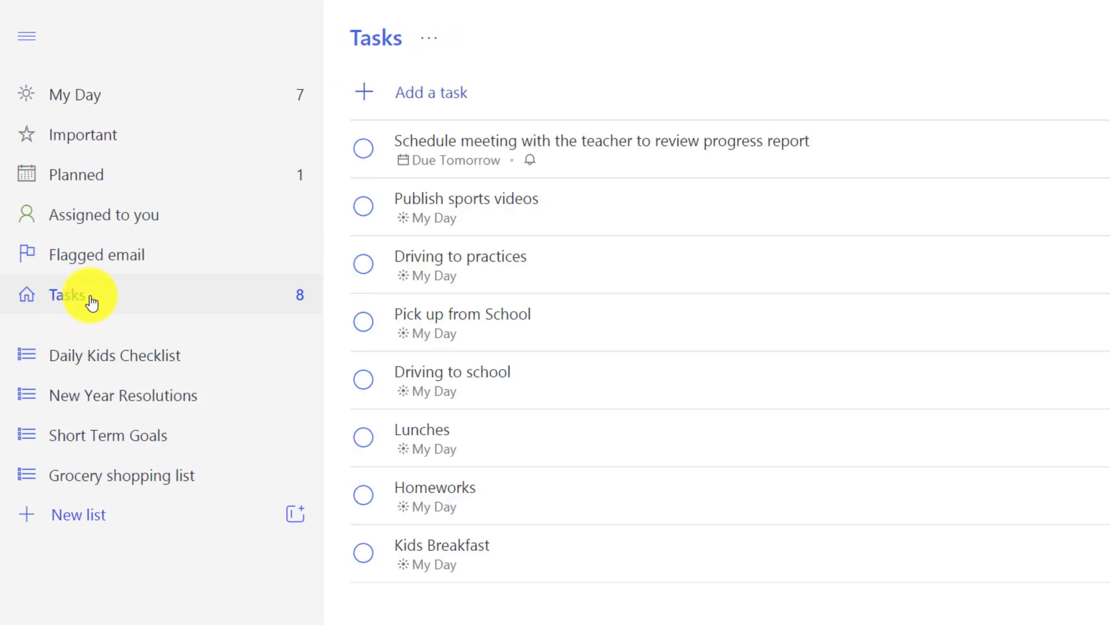
# Step: Select the seven My Day tasks in Tasks and drop them into Daily Kids Checklist
pyautogui.click(363, 263)
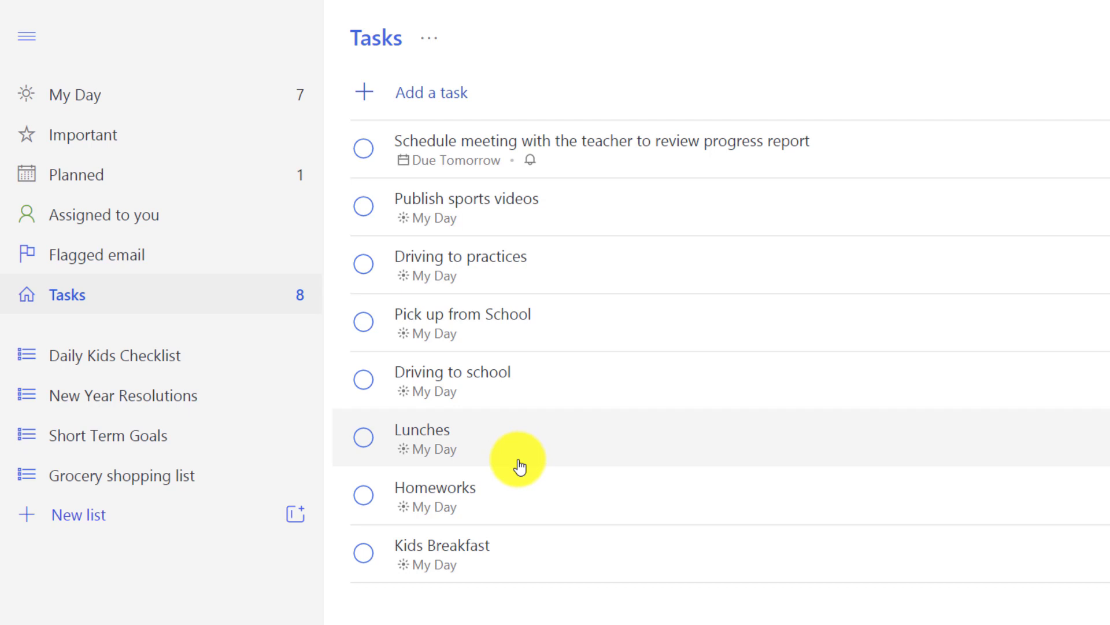
pyautogui.moveTo(217, 368)
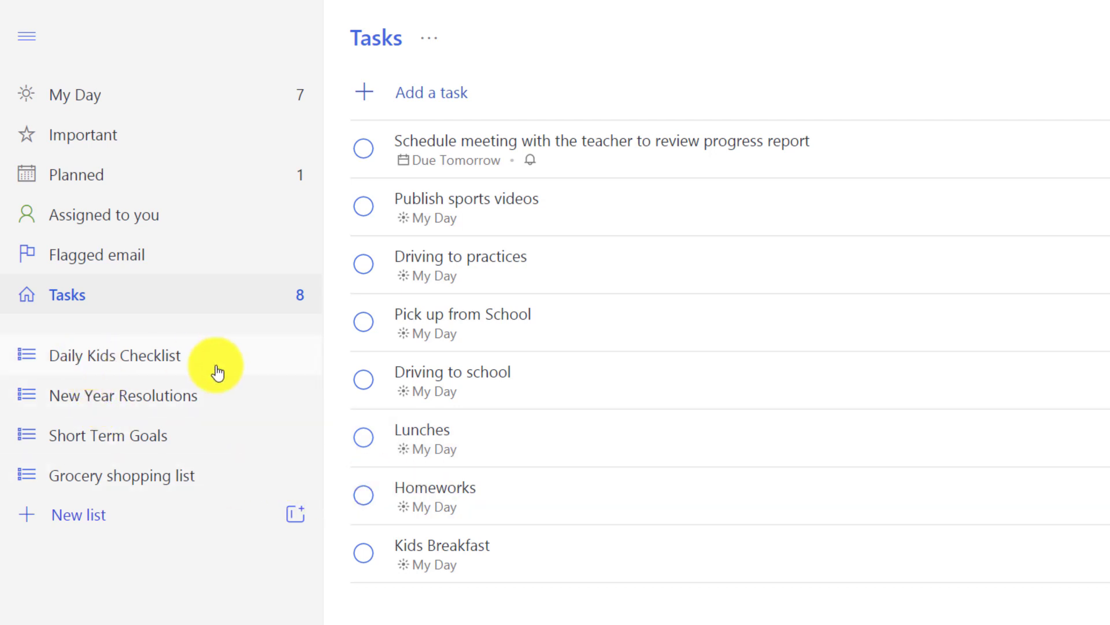
pyautogui.moveTo(605, 552)
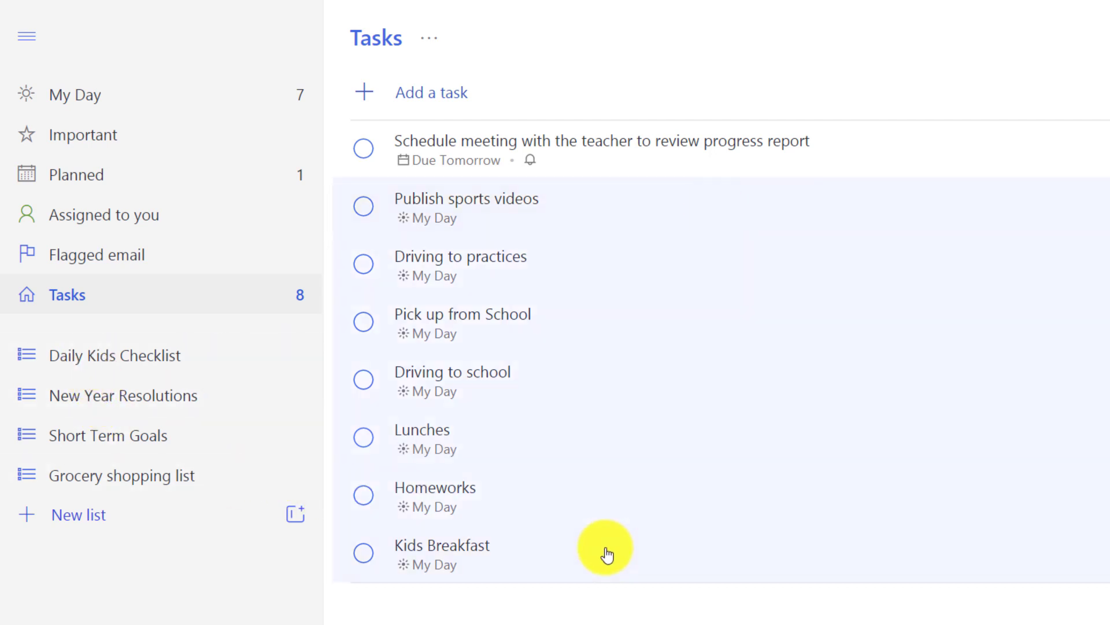
pyautogui.moveTo(648, 218)
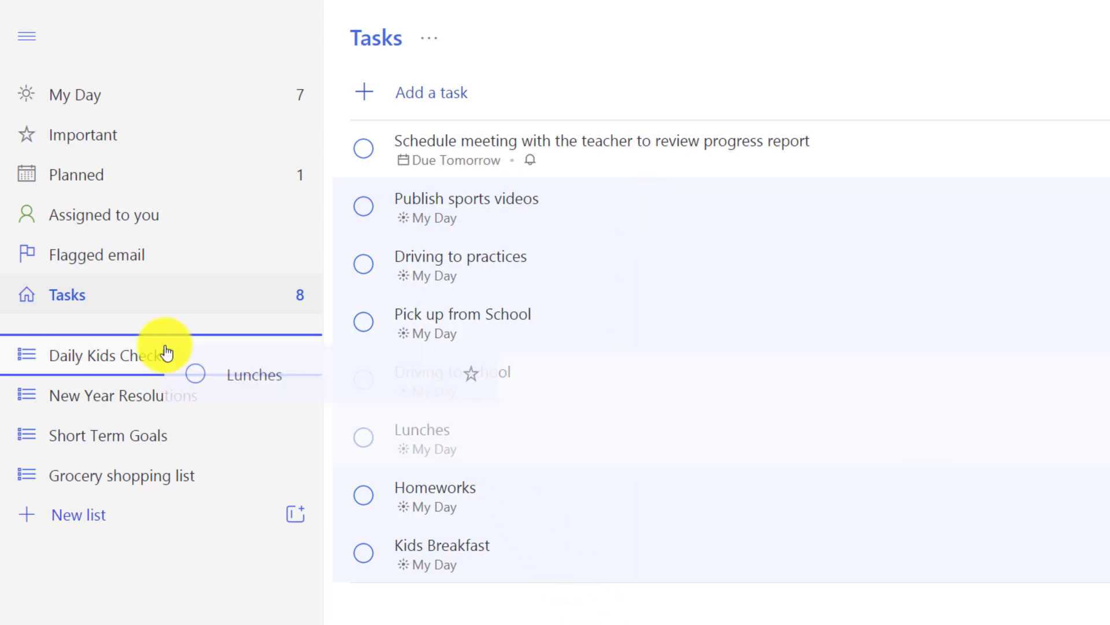
pyautogui.click(117, 355)
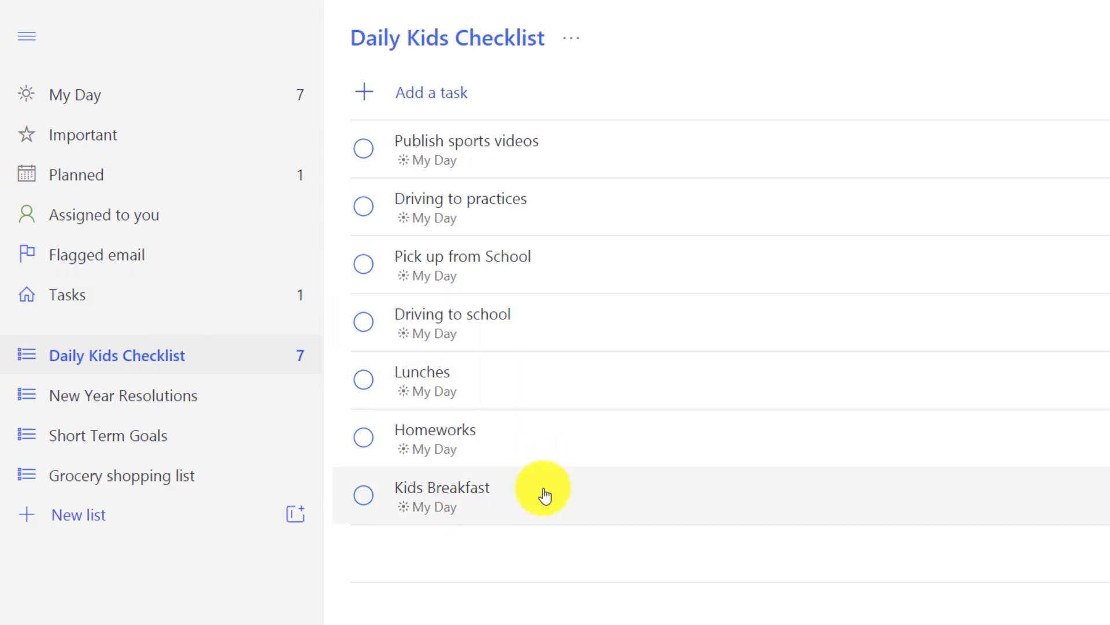
pyautogui.moveTo(544, 493)
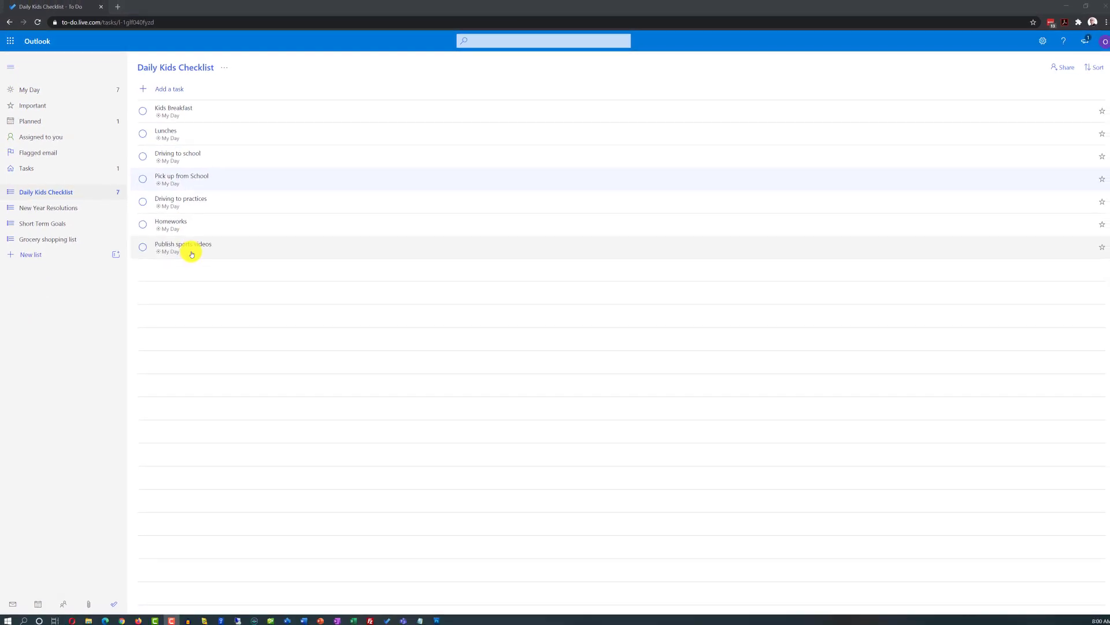
pyautogui.moveTo(264, 254)
pyautogui.write('Daily run')
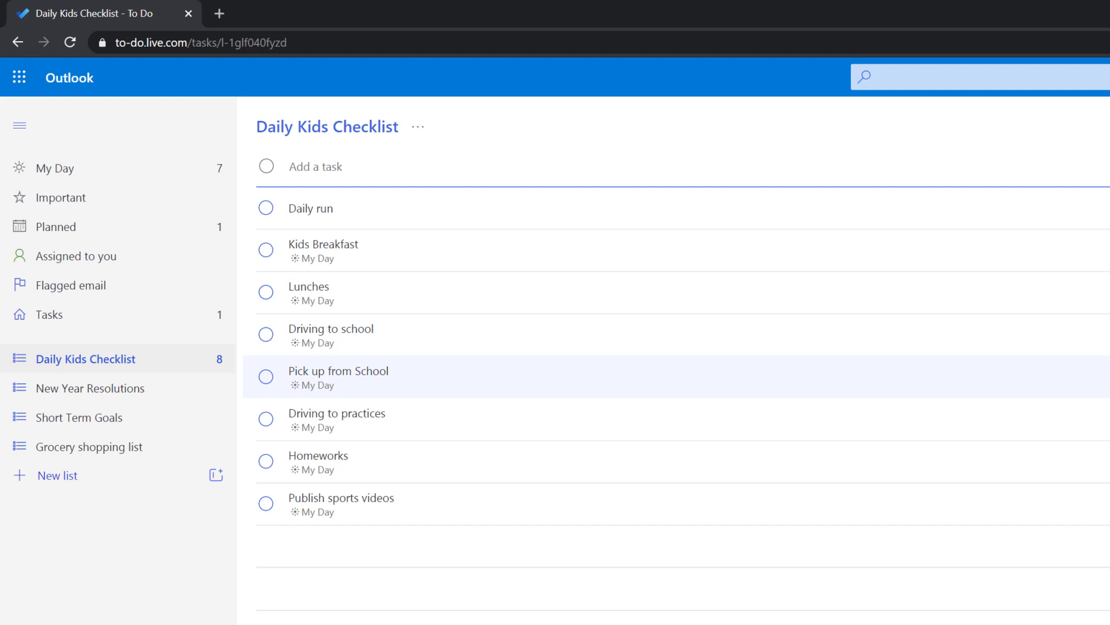
# Step: Reorder Daily run down below Homeworks in the Daily Kids Checklist
pyautogui.click(327, 173)
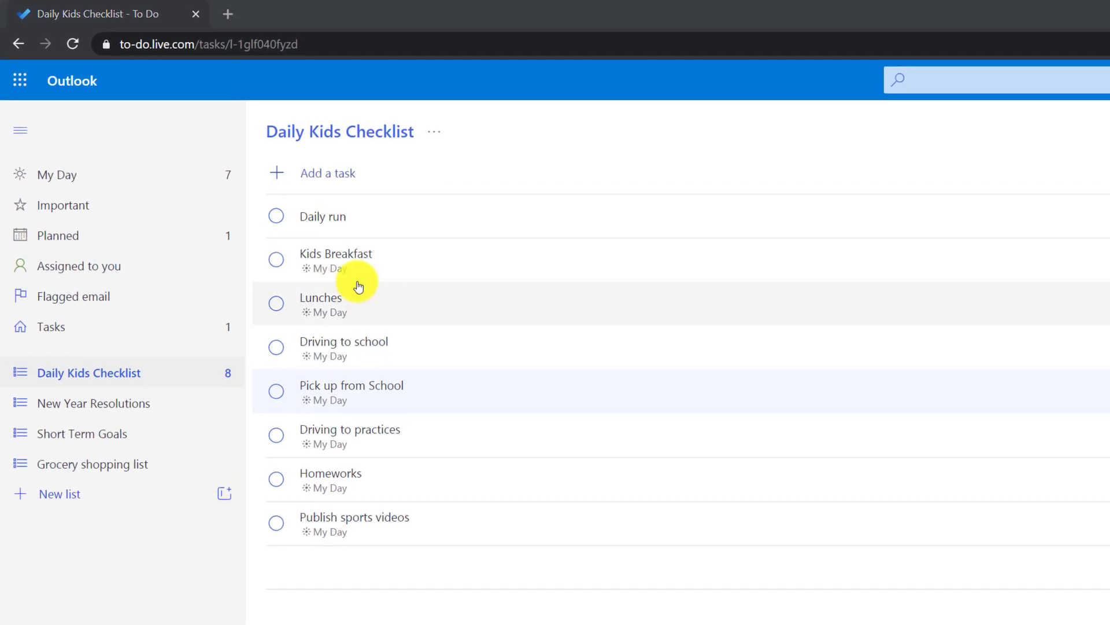
pyautogui.moveTo(425, 221)
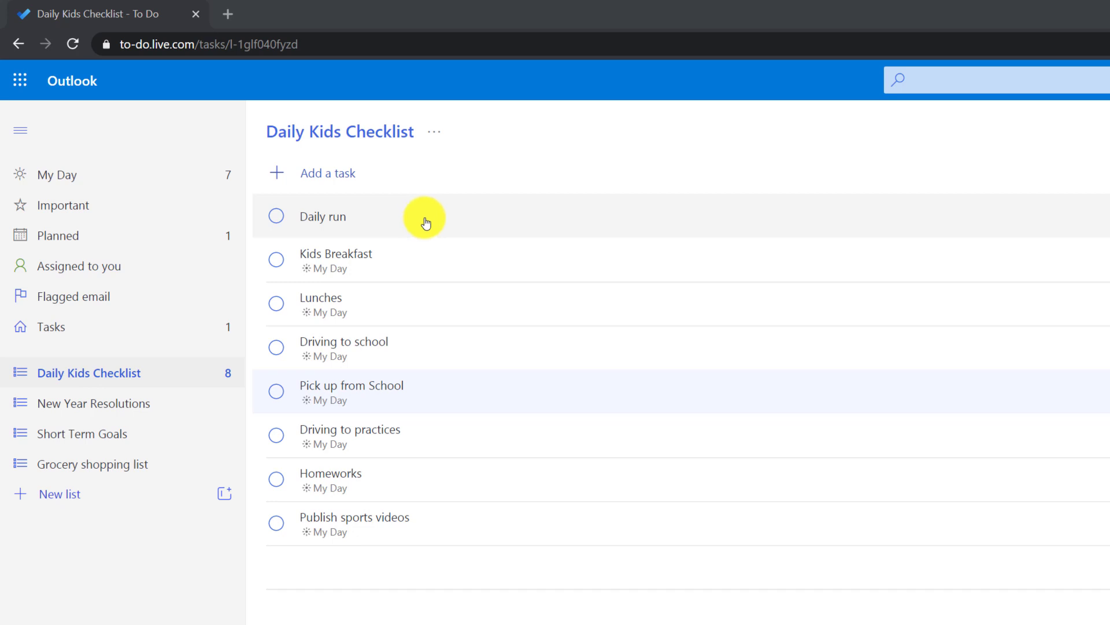
pyautogui.click(324, 217)
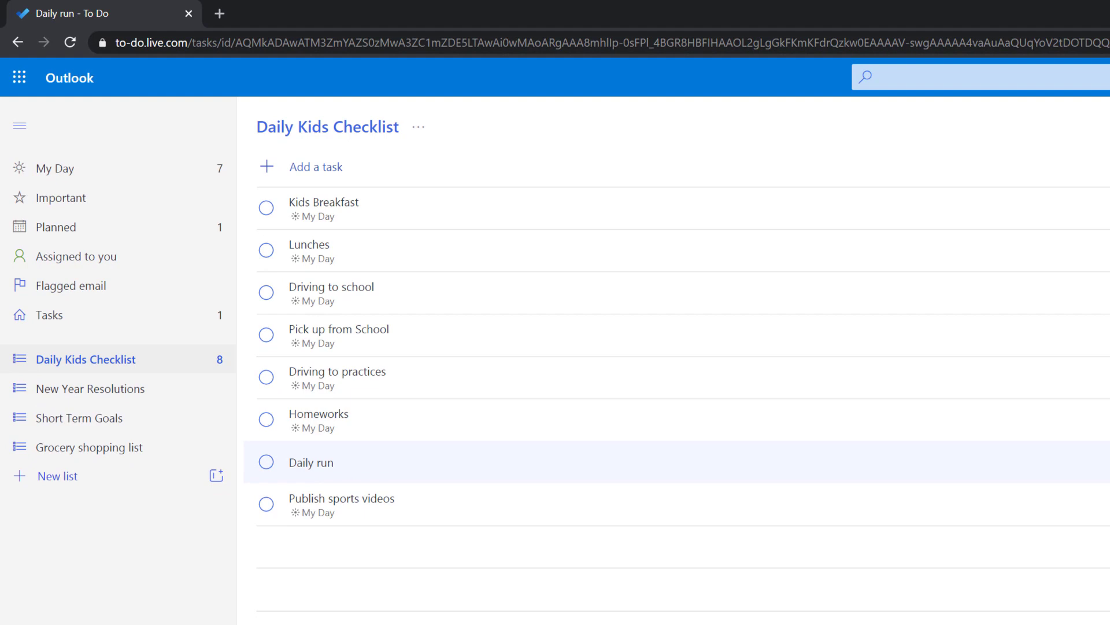
pyautogui.click(319, 461)
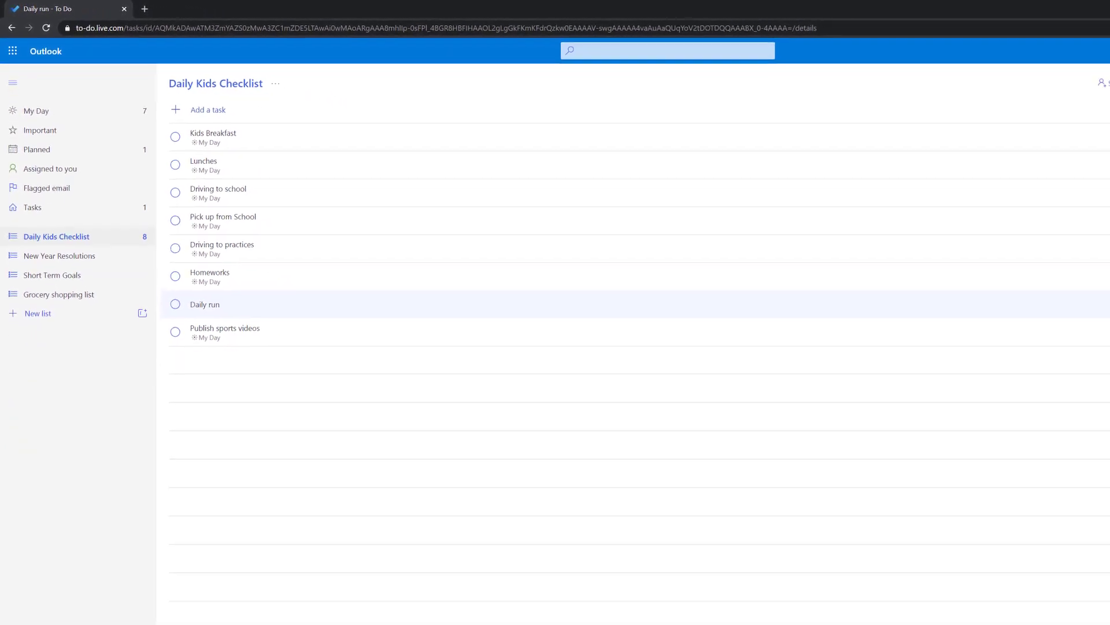
pyautogui.click(204, 304)
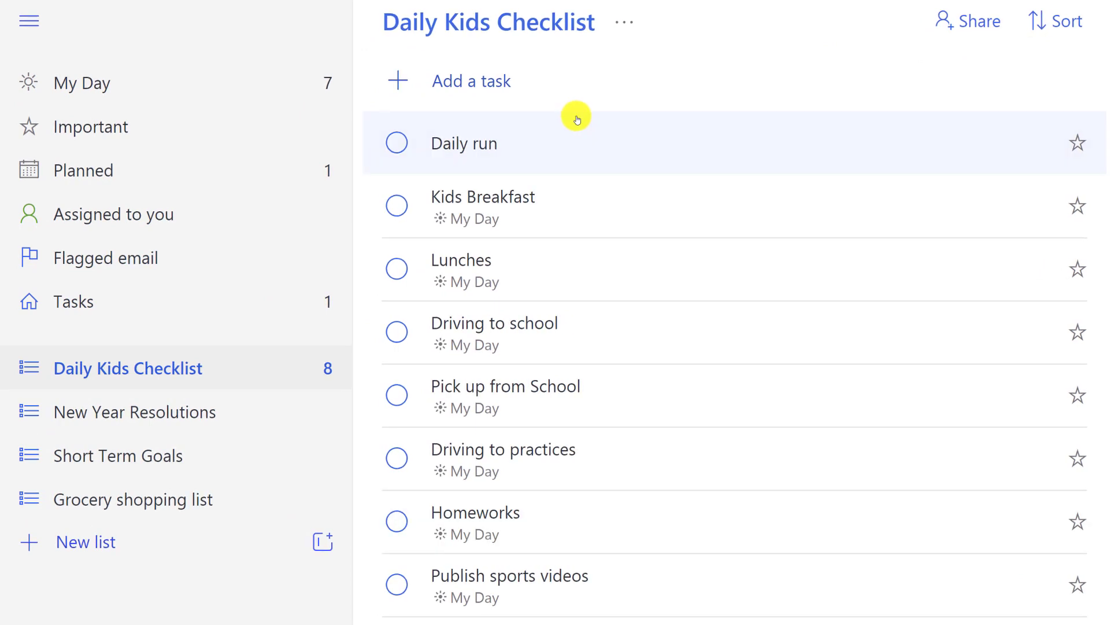
pyautogui.moveTo(576, 116)
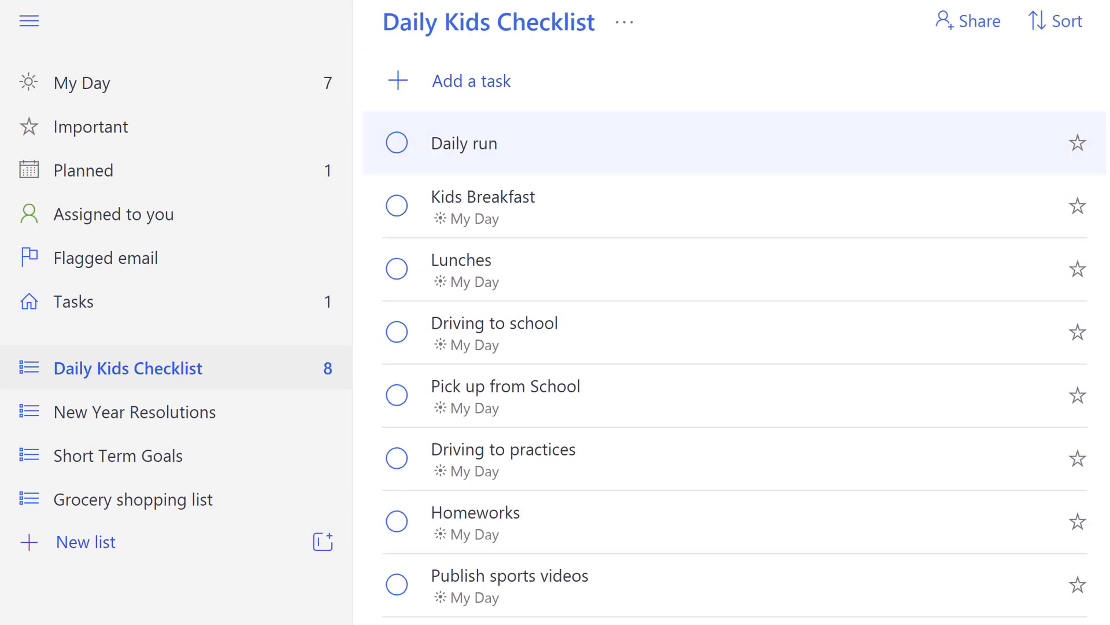
pyautogui.moveTo(555, 153)
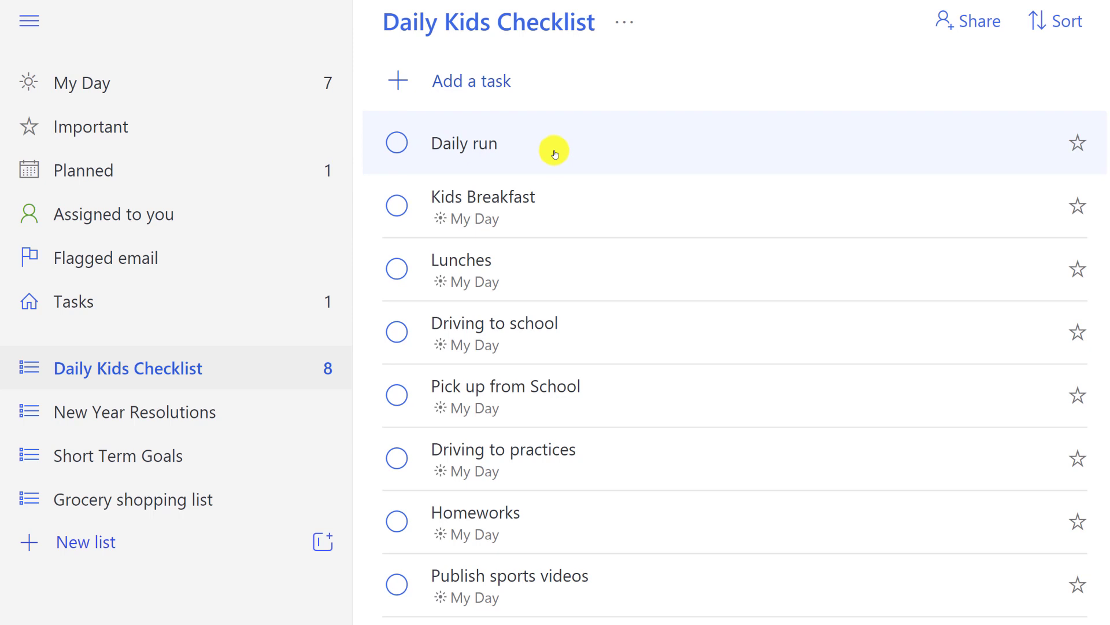
pyautogui.moveTo(73, 74)
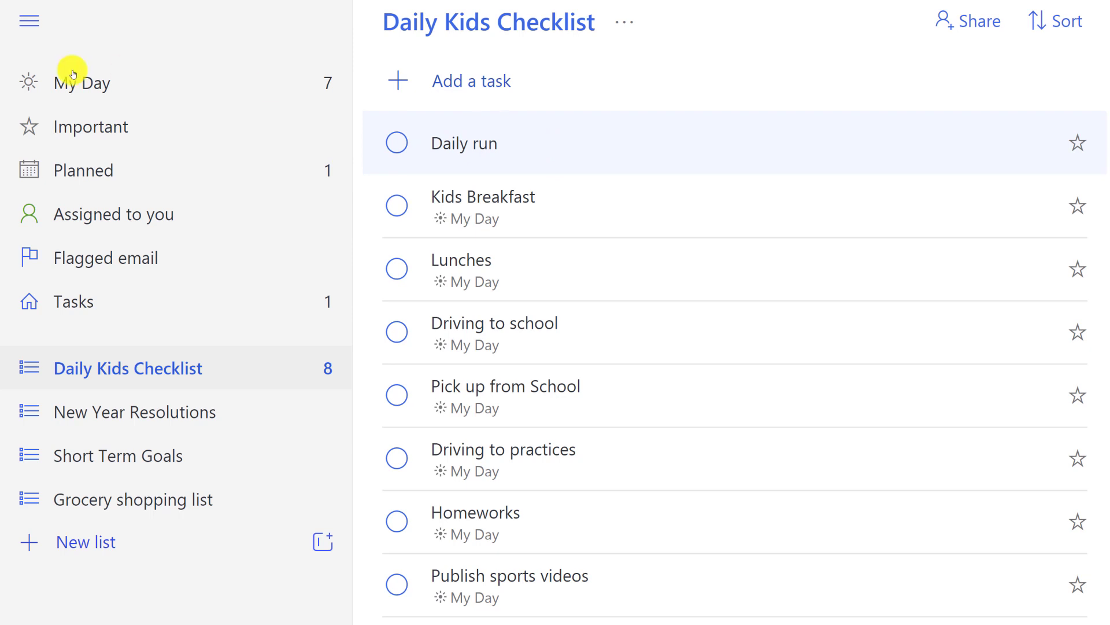
pyautogui.moveTo(73, 81)
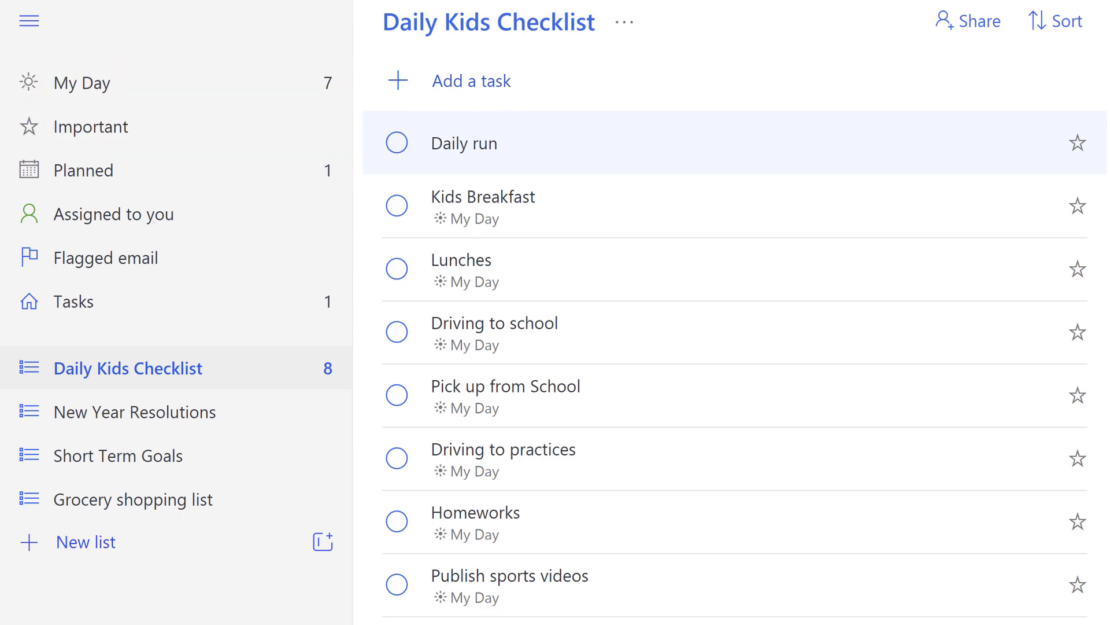
pyautogui.moveTo(484, 269)
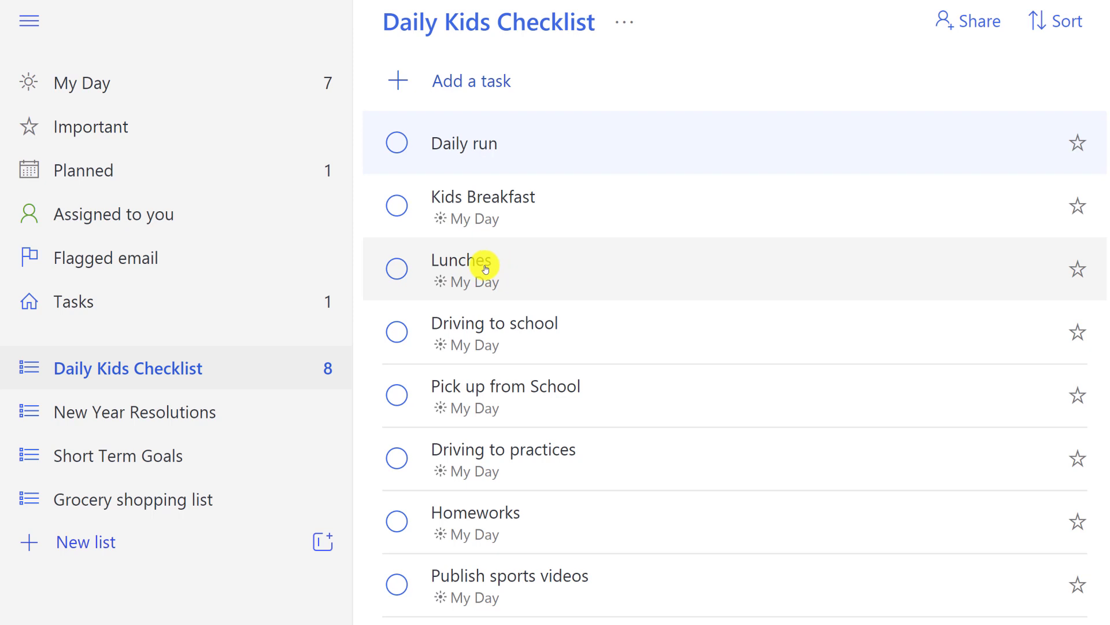
pyautogui.moveTo(521, 149)
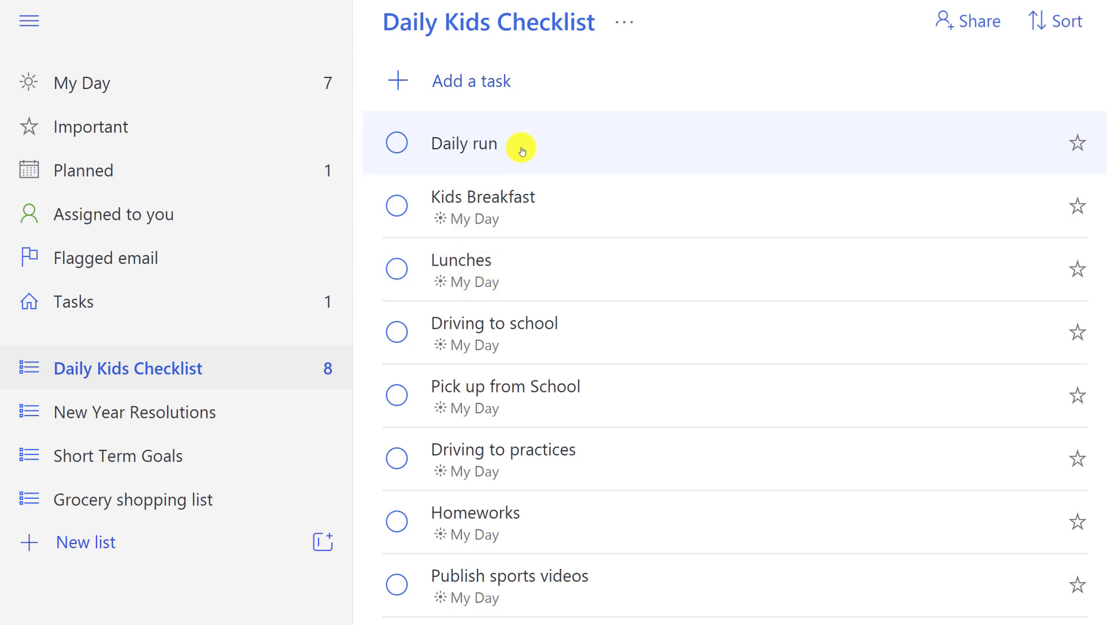
pyautogui.moveTo(521, 158)
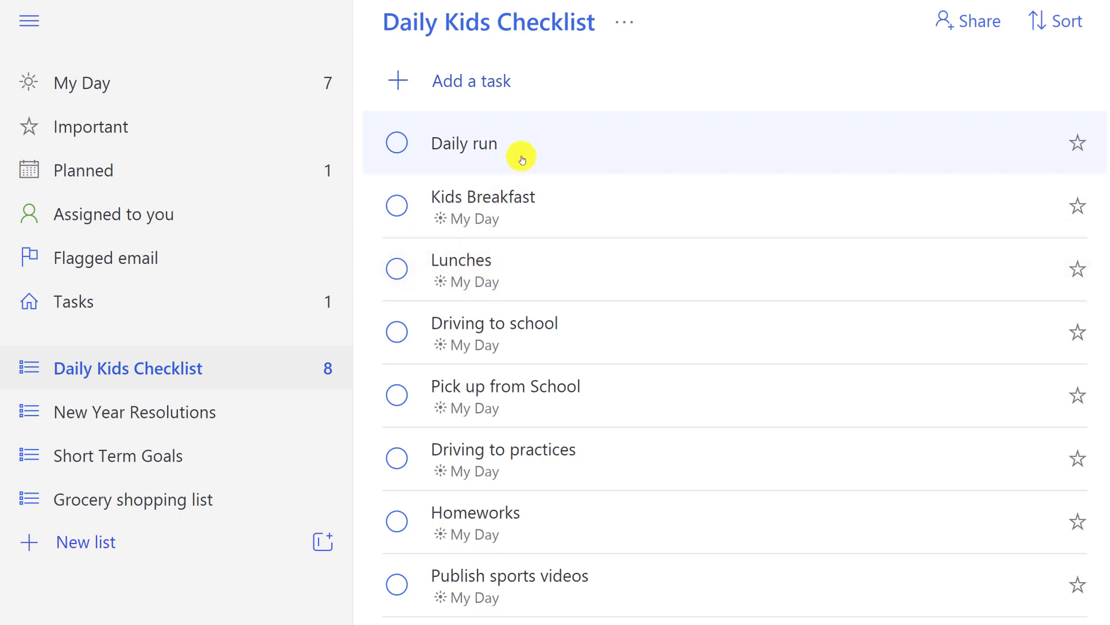
pyautogui.moveTo(443, 267)
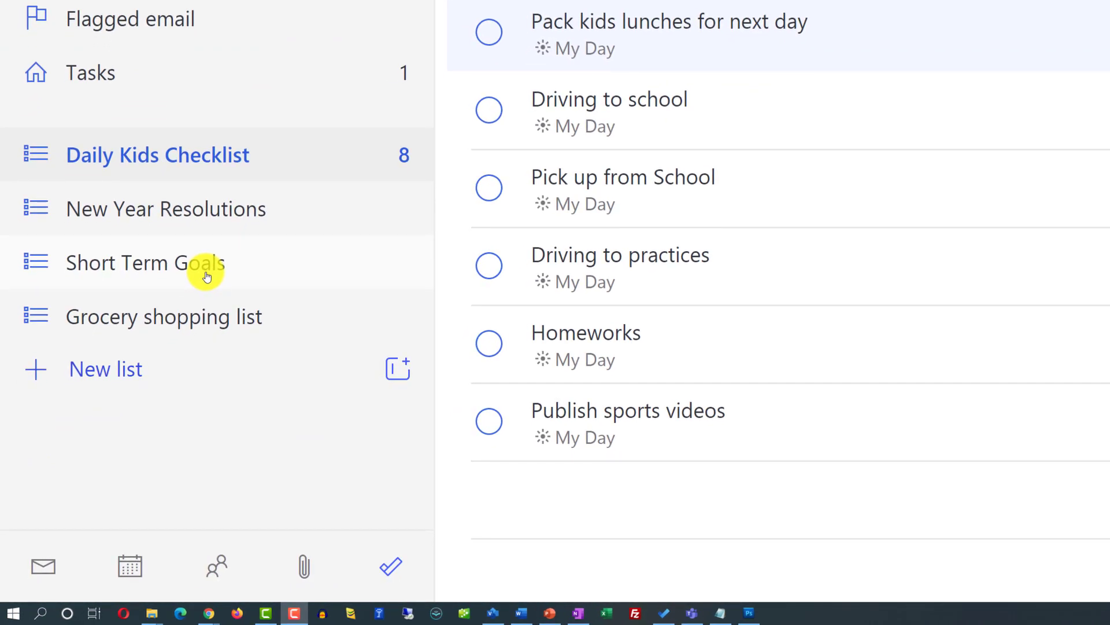
pyautogui.moveTo(209, 223)
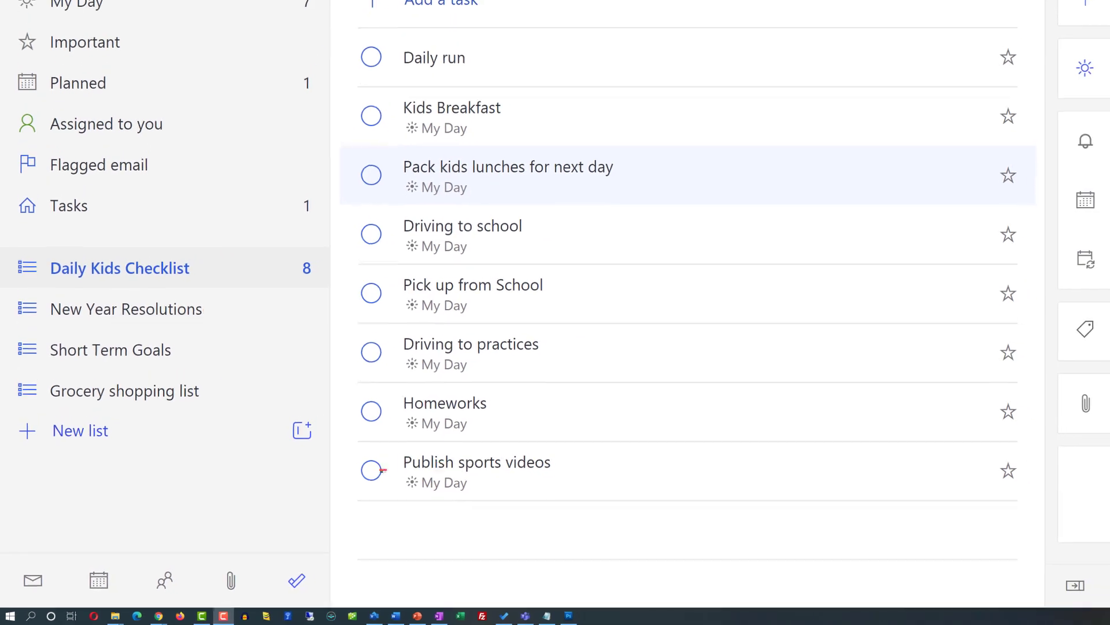
# Step: Add Lose Weight and the other resolution tasks to the New Year Resolutions list
pyautogui.click(111, 349)
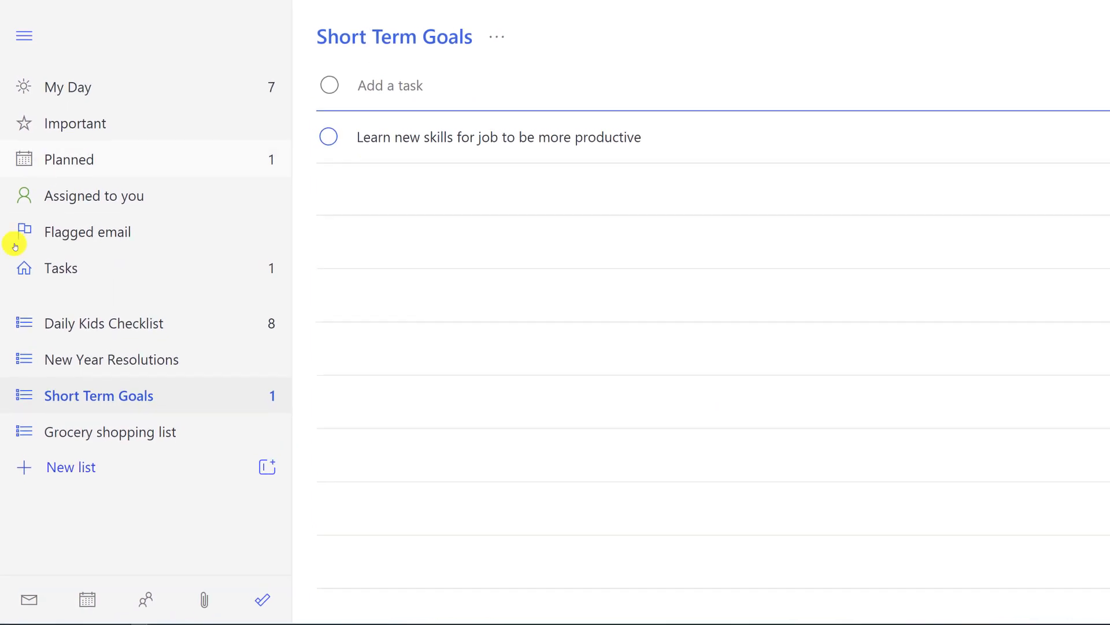
pyautogui.click(111, 358)
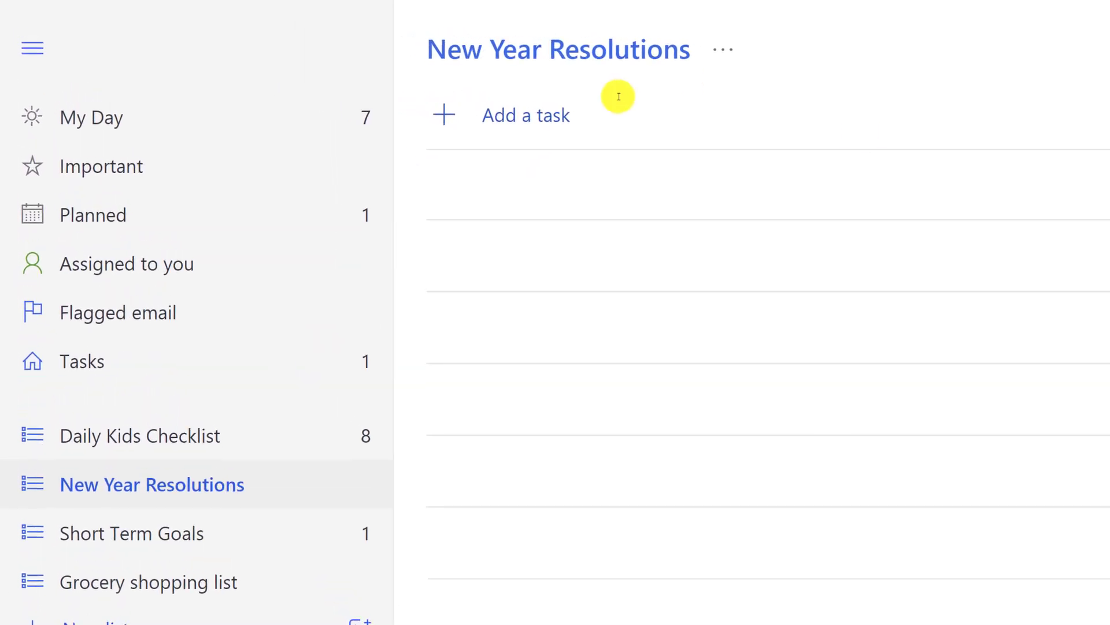
pyautogui.write('Lose Weight')
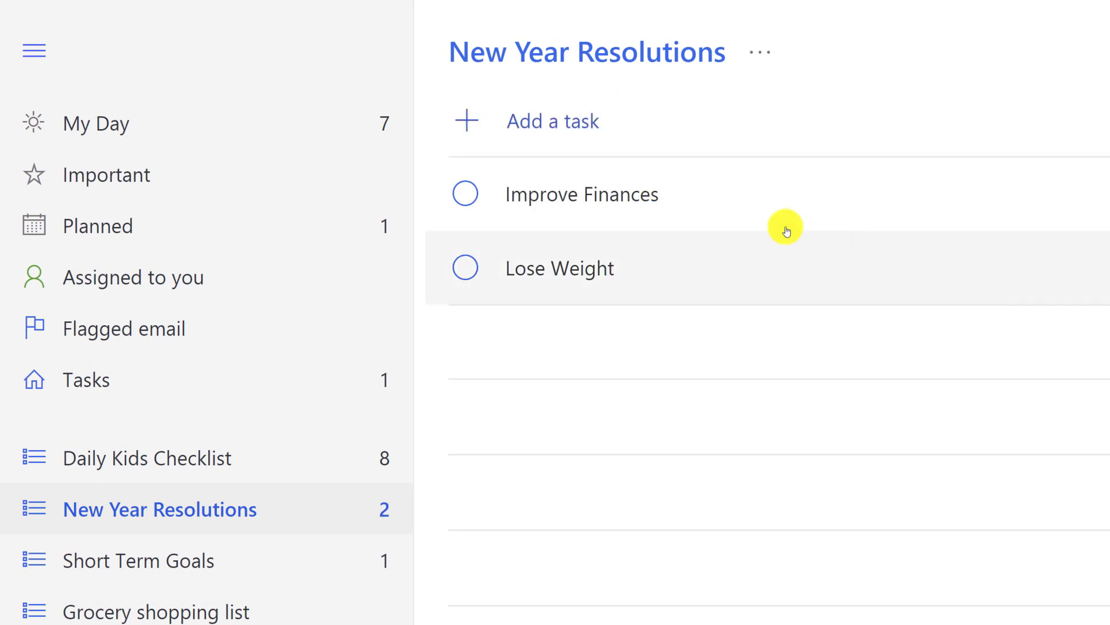
pyautogui.click(553, 120)
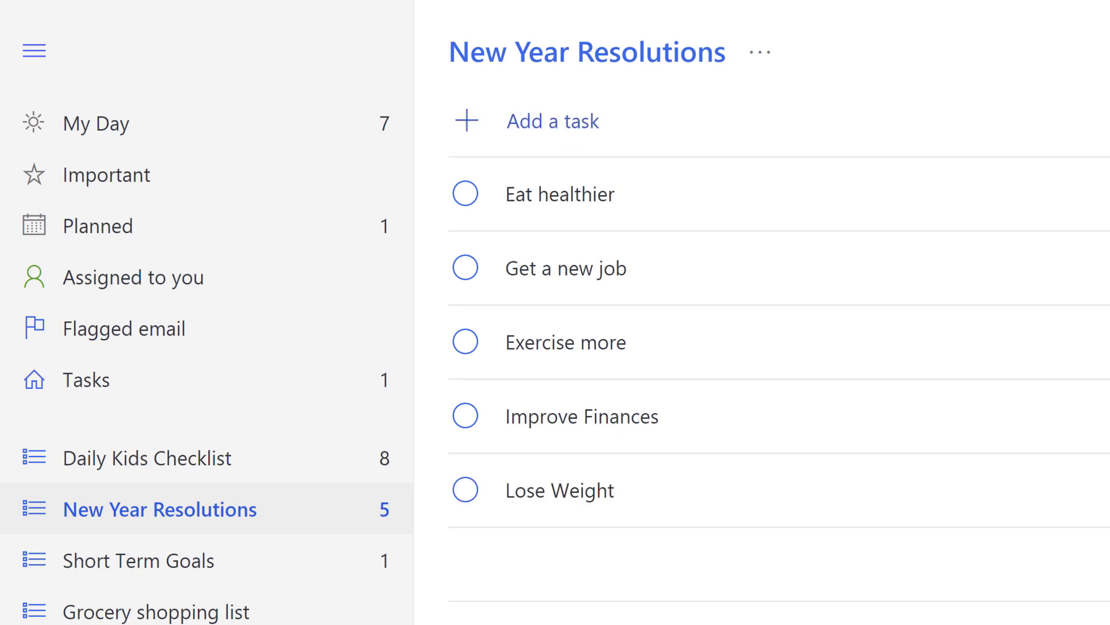
pyautogui.moveTo(188, 571)
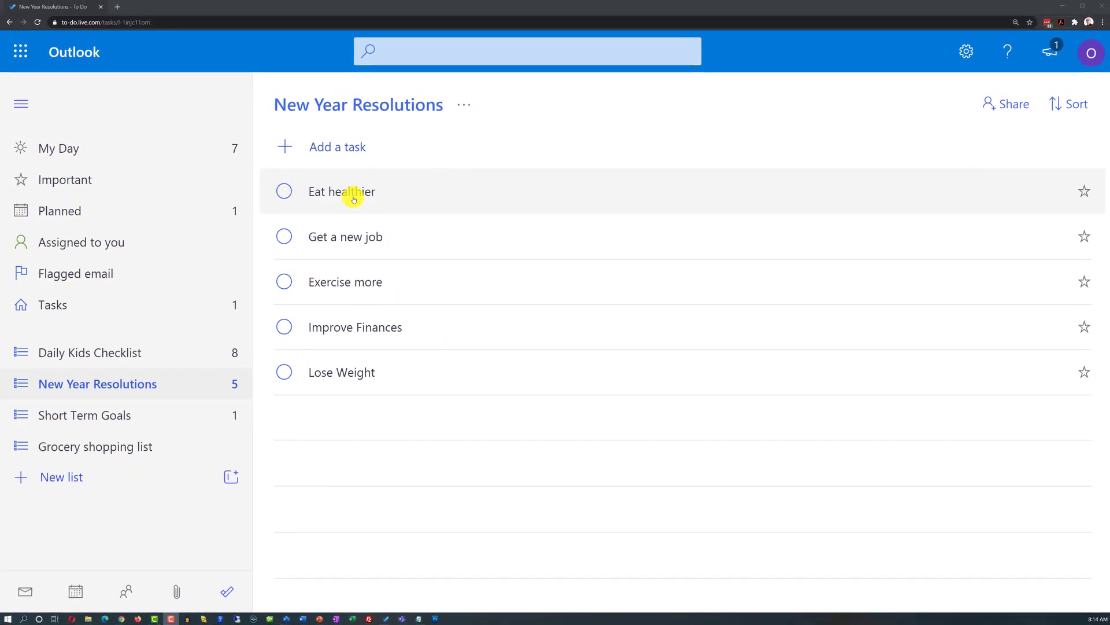
pyautogui.moveTo(359, 241)
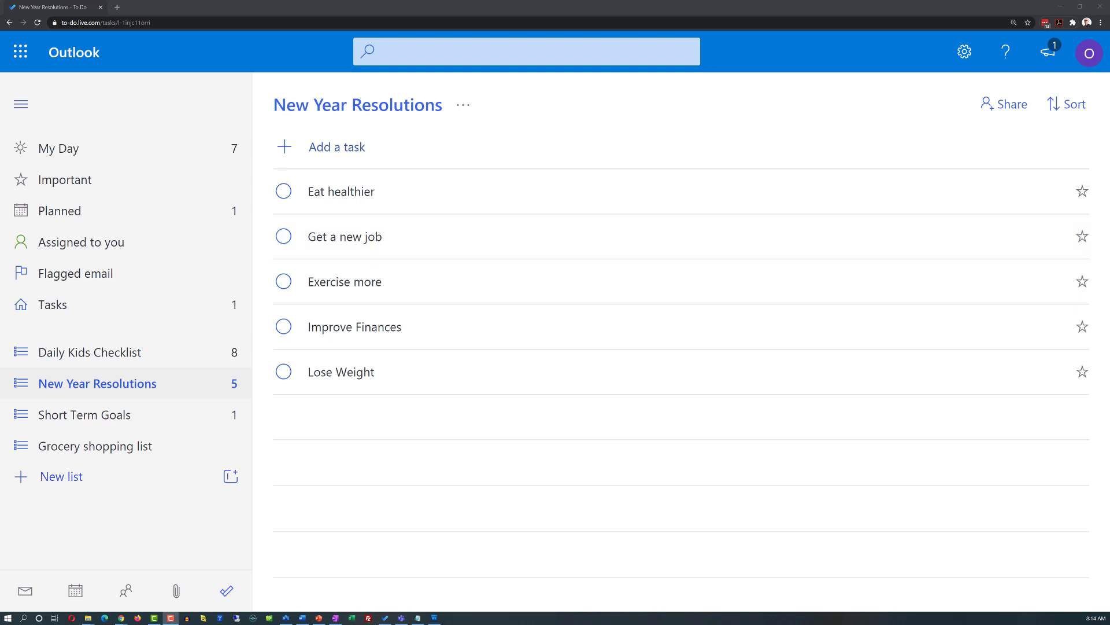
# Step: Reopen Short Term Goals, then switch to the empty My Day view
pyautogui.click(85, 414)
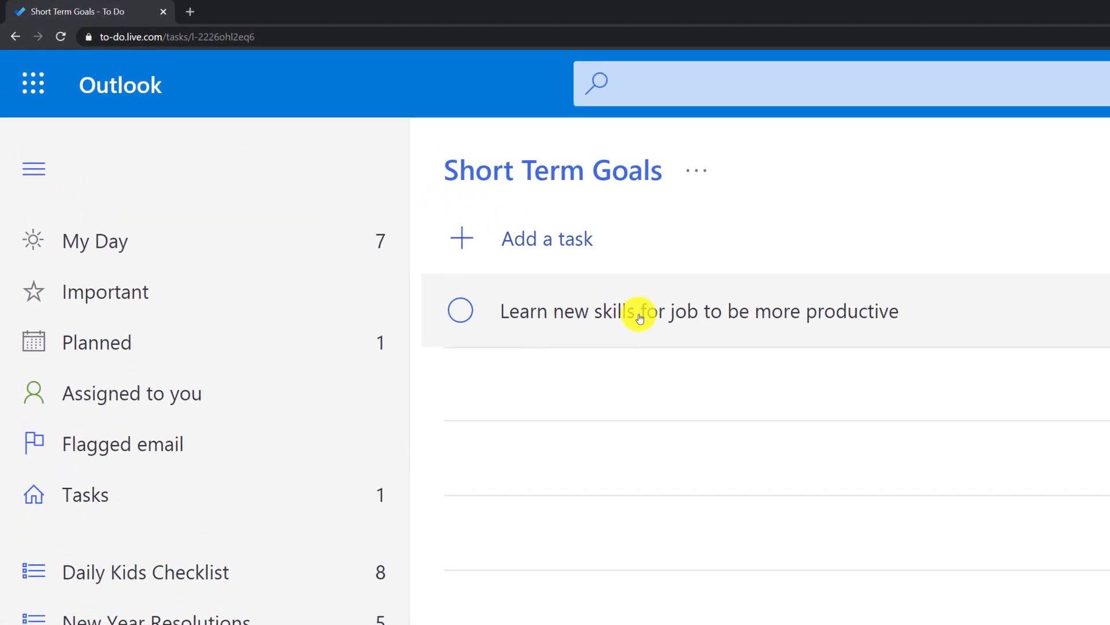
pyautogui.click(96, 240)
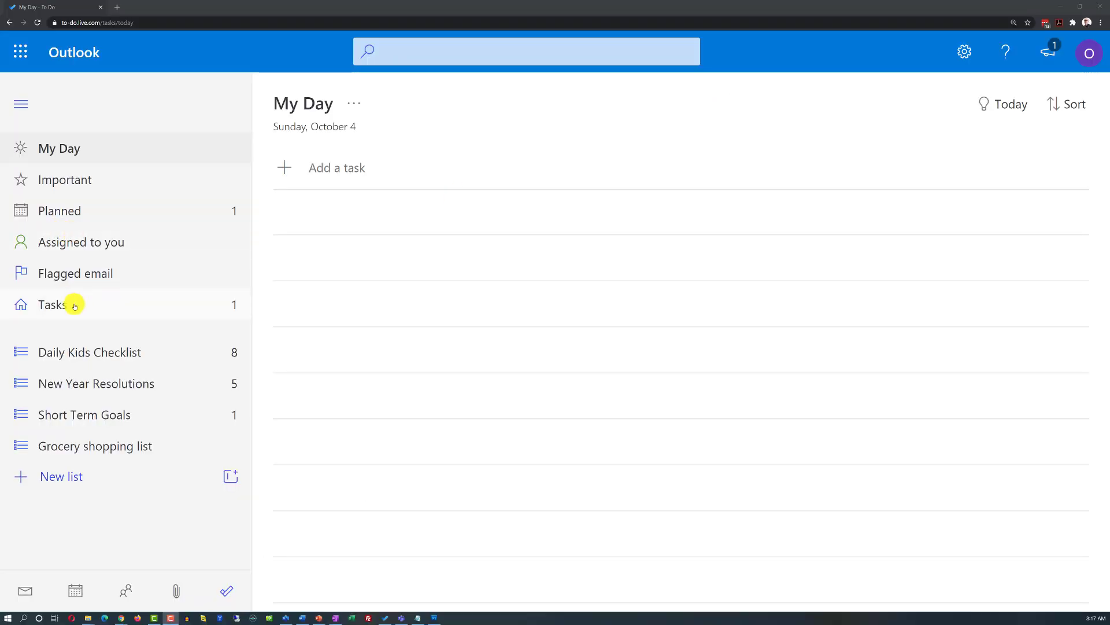
# Step: Browse through Tasks, Short Term Goals and Grocery shopping to reach New Year Resolutions
pyautogui.click(58, 304)
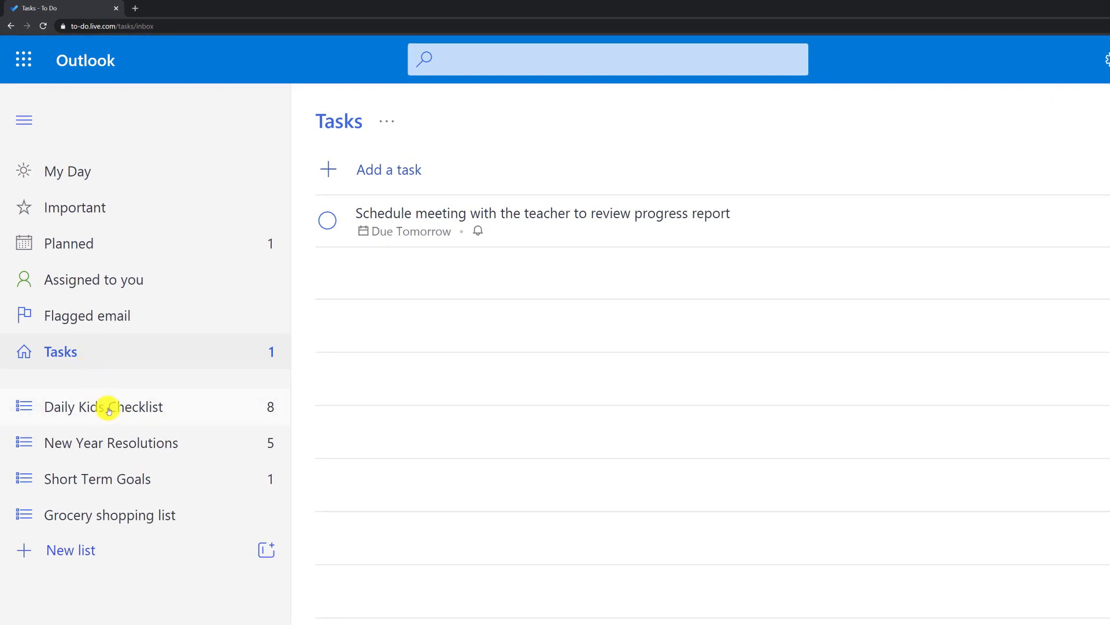
pyautogui.click(98, 478)
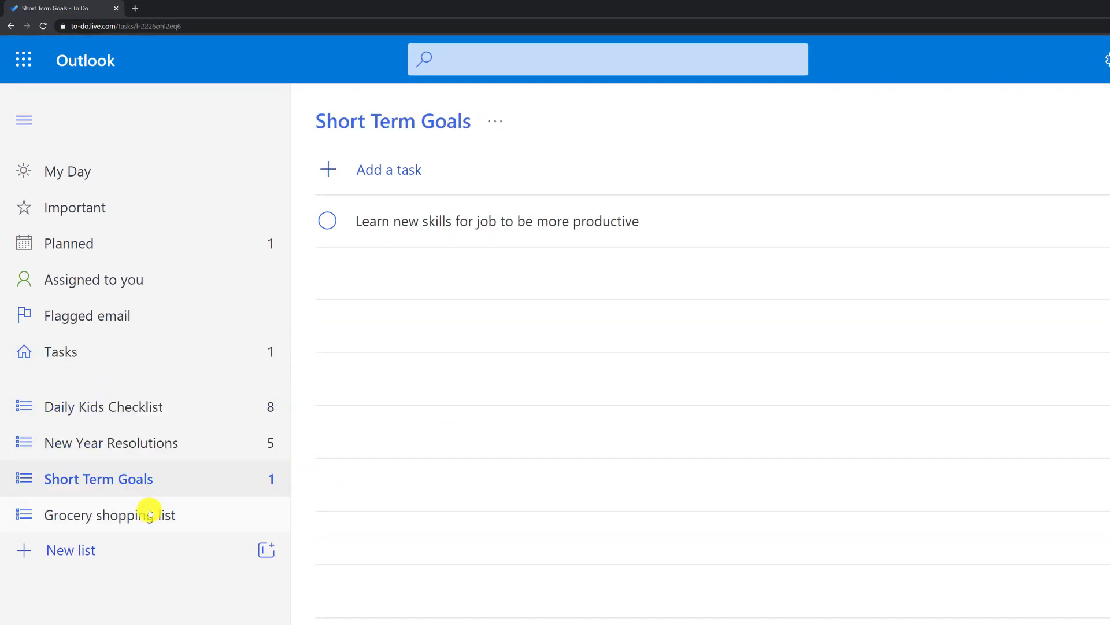
pyautogui.click(111, 514)
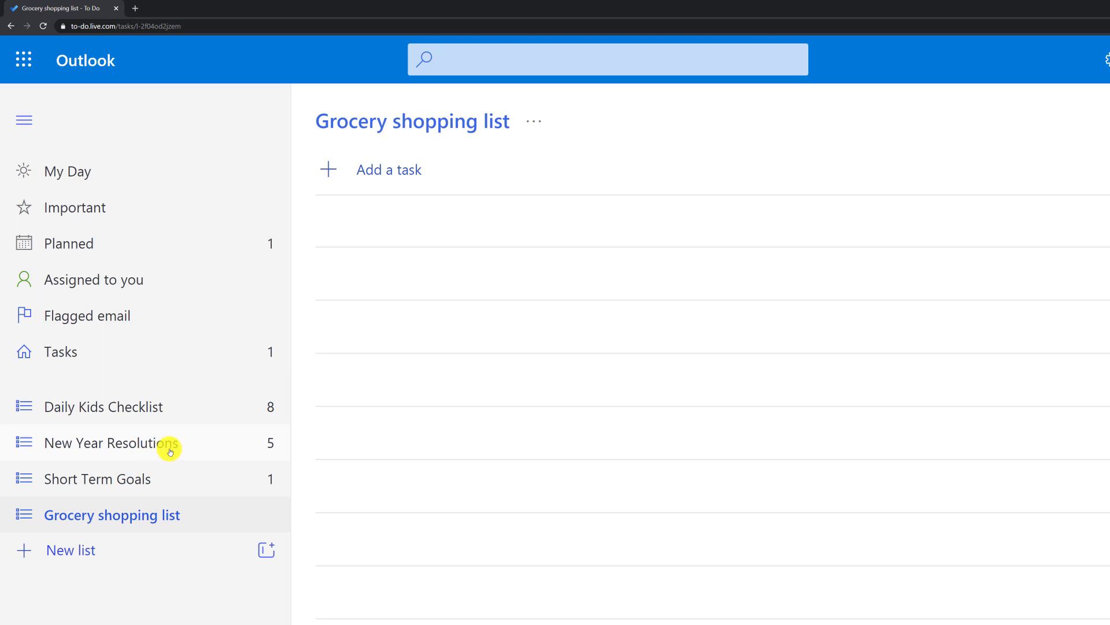
pyautogui.moveTo(157, 479)
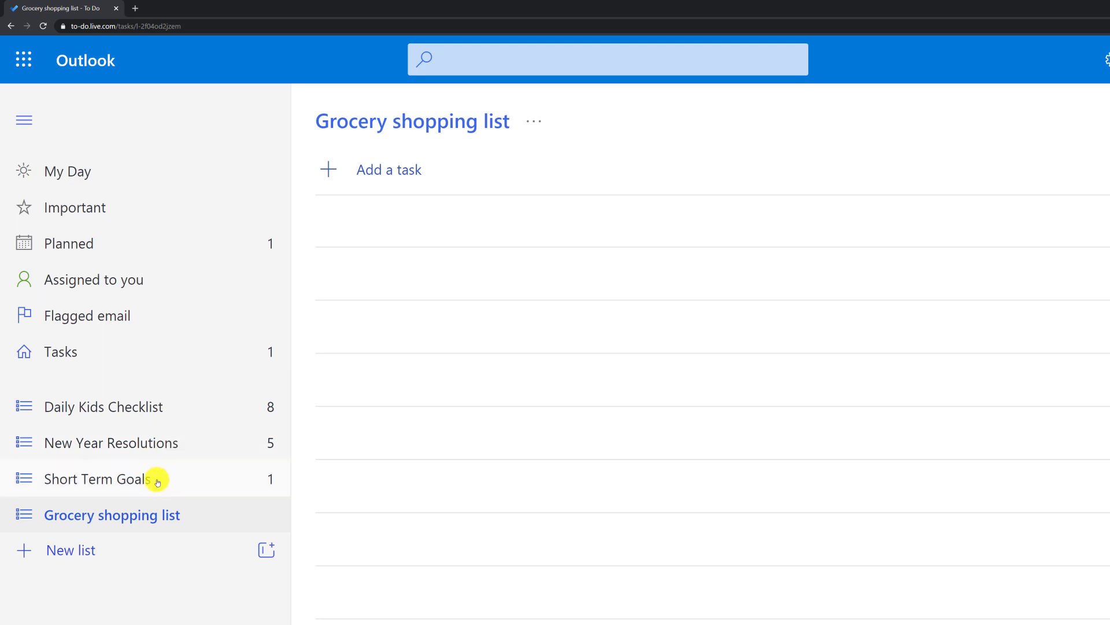
pyautogui.click(111, 442)
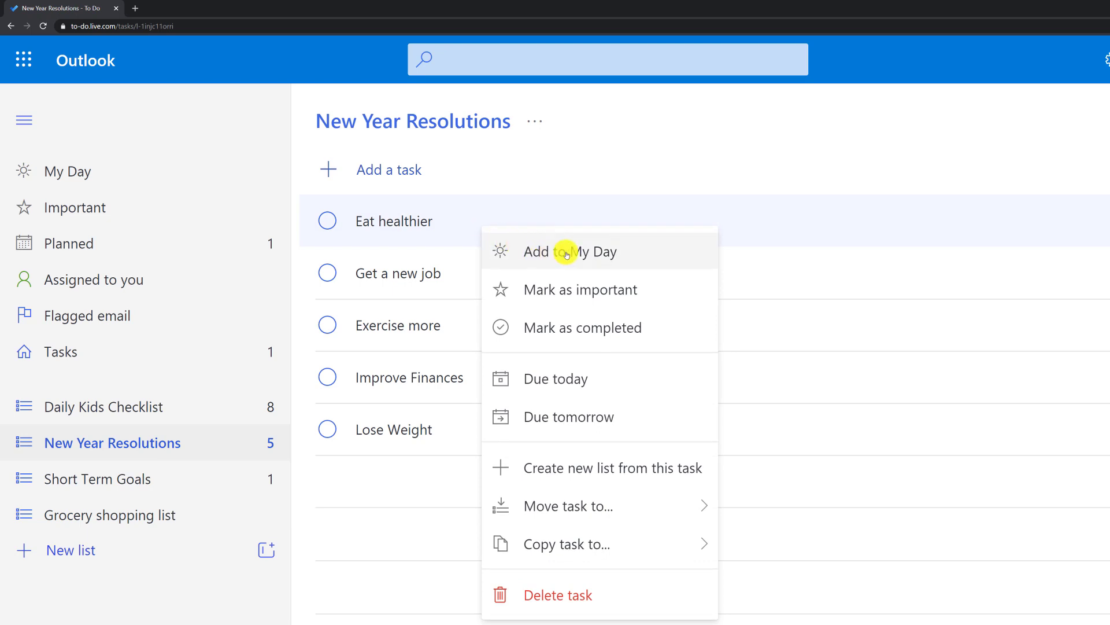
# Step: Add Eat healthier to My Day and show My Day listing that single task
pyautogui.click(570, 251)
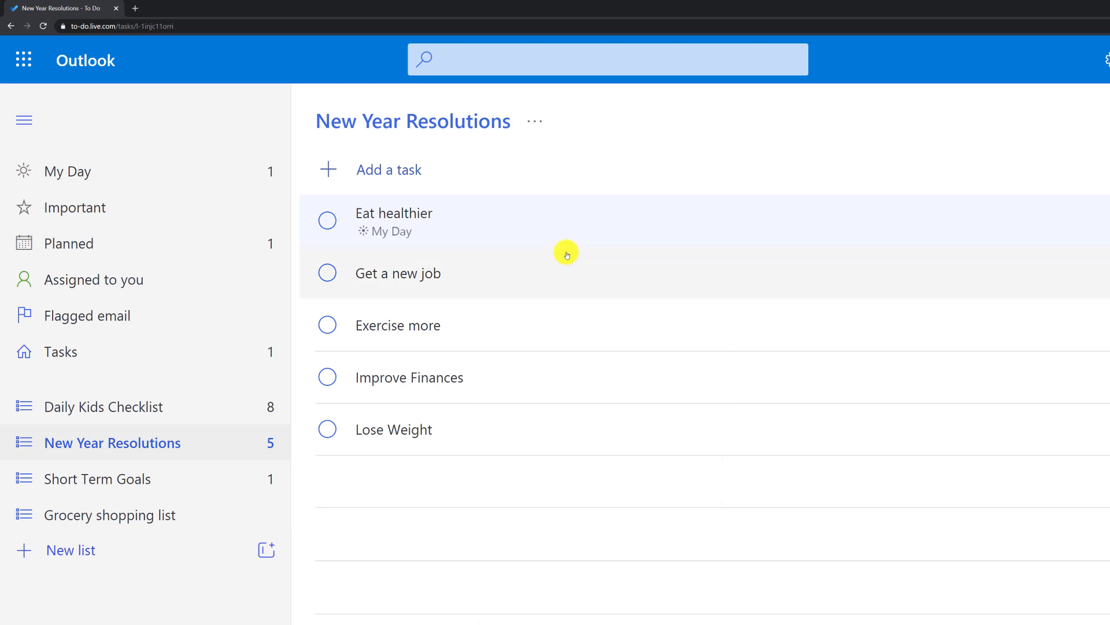
pyautogui.click(73, 171)
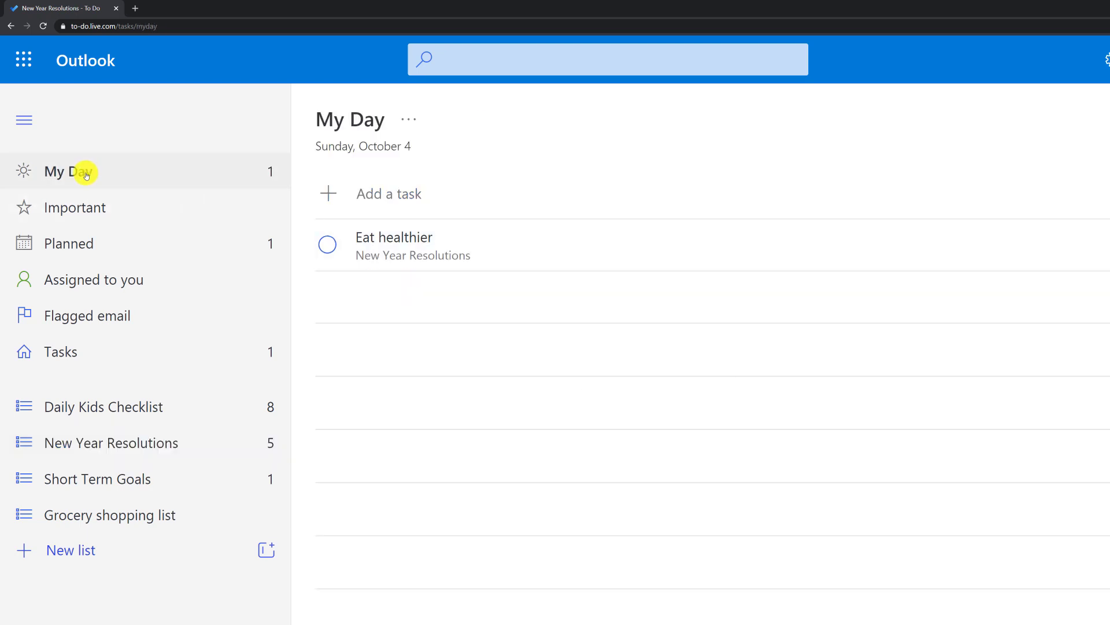